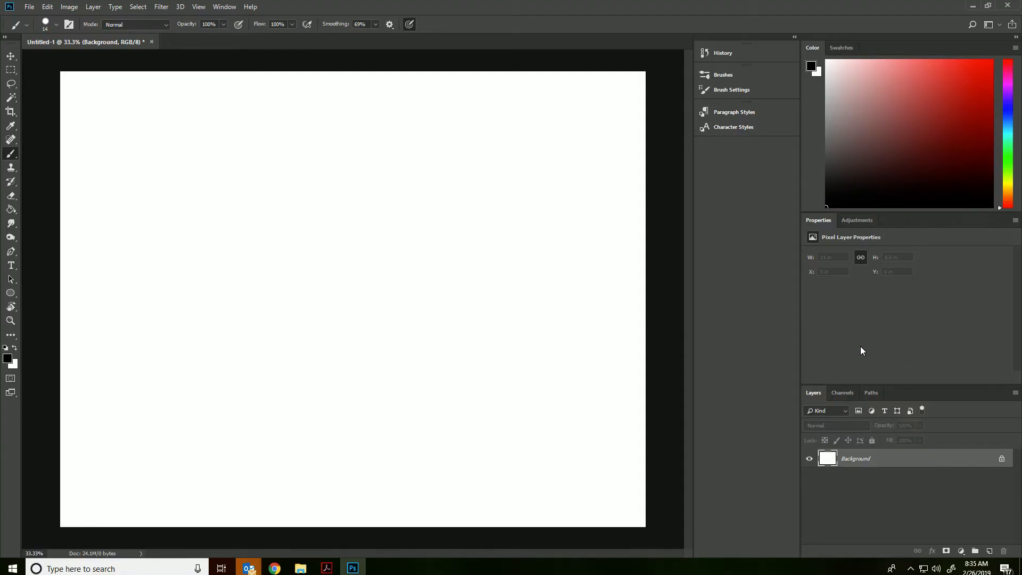
pyautogui.moveTo(875, 361)
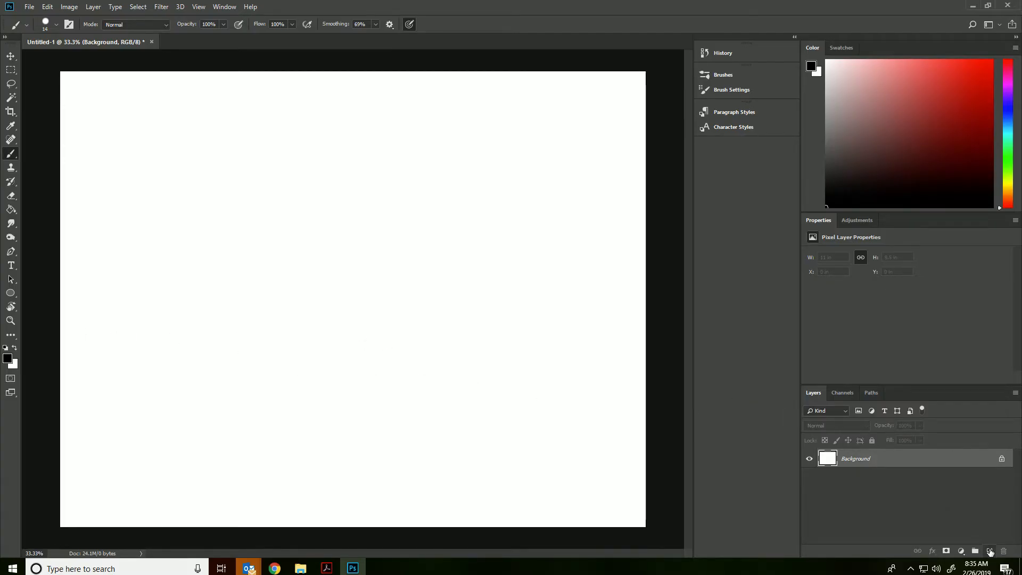
# Add a new layer and brush a black circle near the canvas's lower-left corner
pyautogui.click(990, 550)
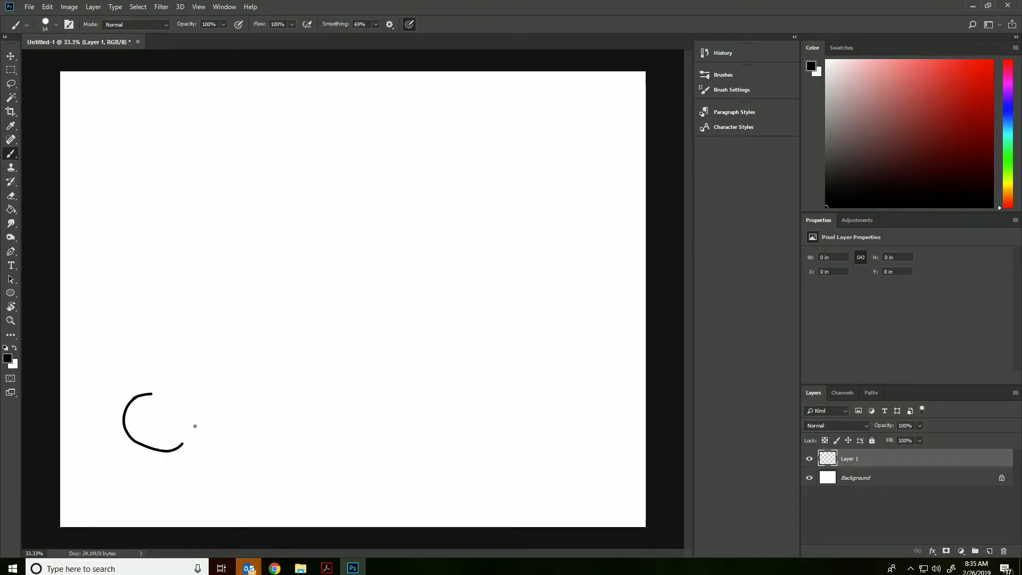
pyautogui.moveTo(195, 426); pyautogui.dragTo(134, 394)
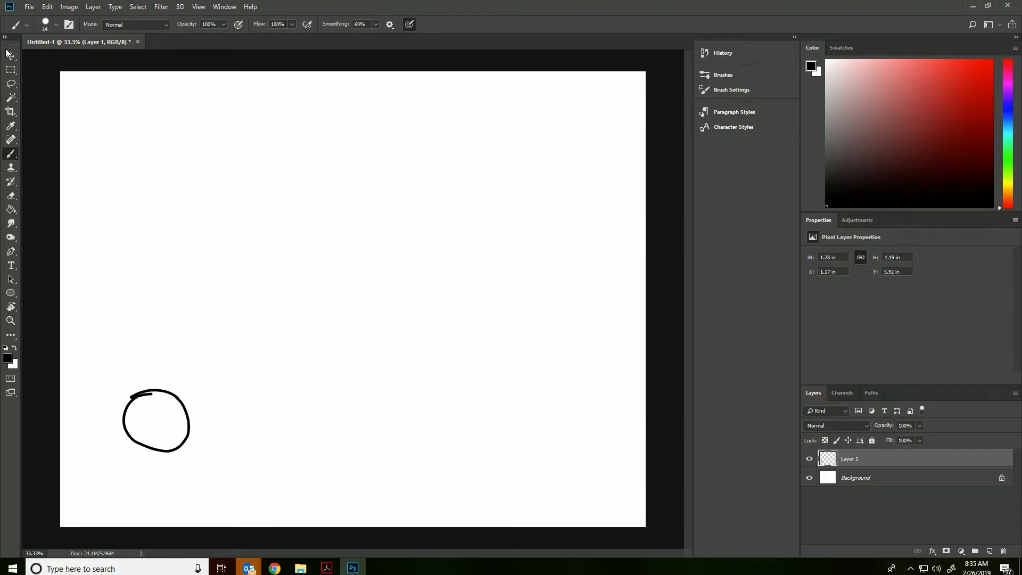
pyautogui.click(224, 6)
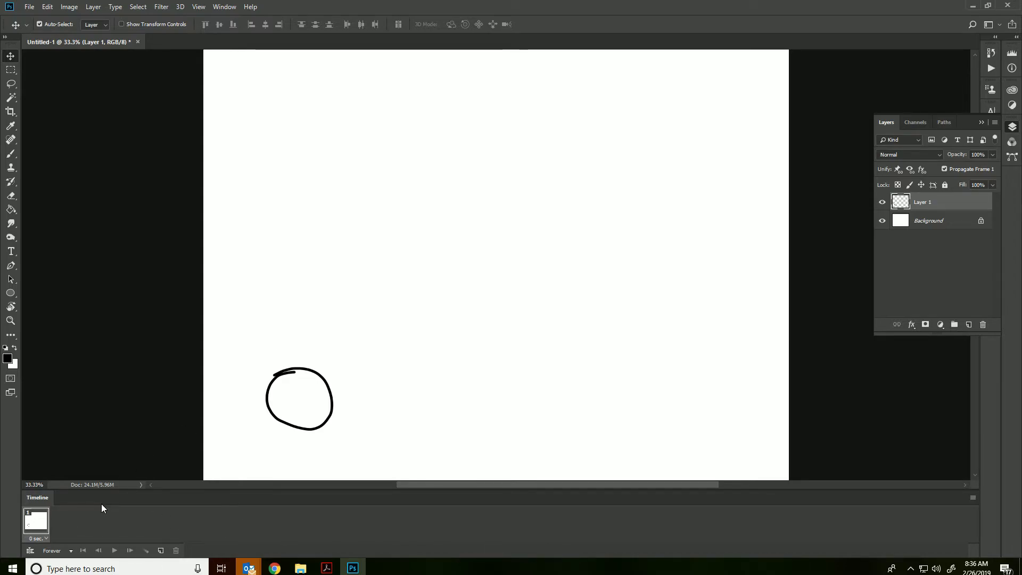
pyautogui.moveTo(531, 527)
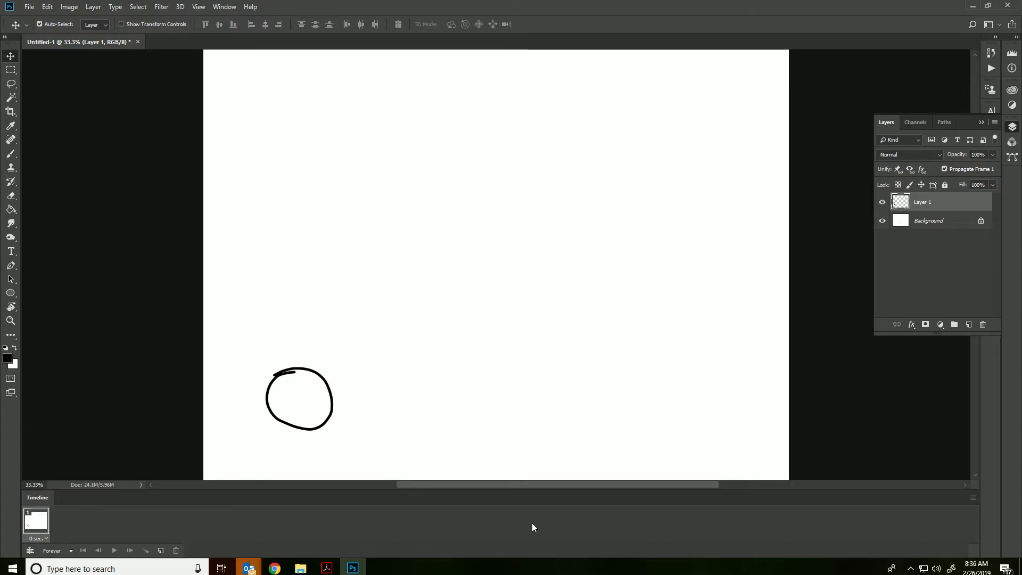
# Duplicate the first frame to create frame 2 in the timeline
pyautogui.click(161, 551)
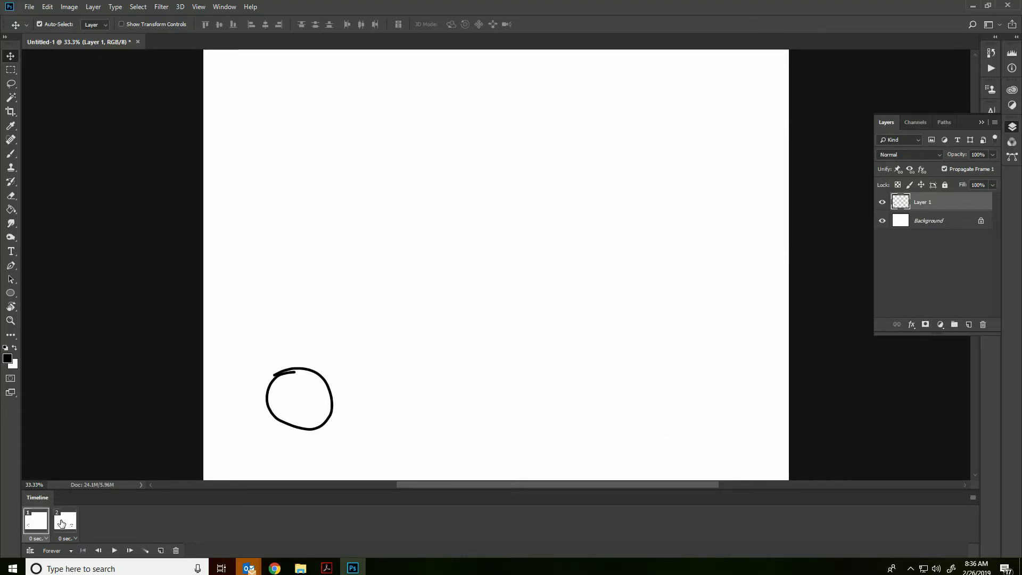
pyautogui.moveTo(87, 523)
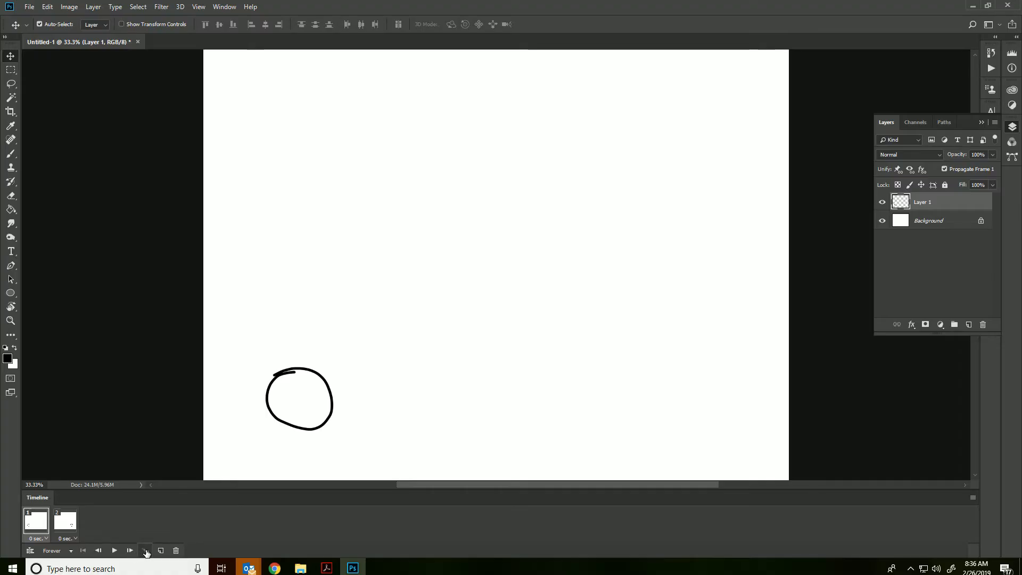
# Tween in-between frames for the circle, preview them, then delete back to one frame
pyautogui.click(146, 550)
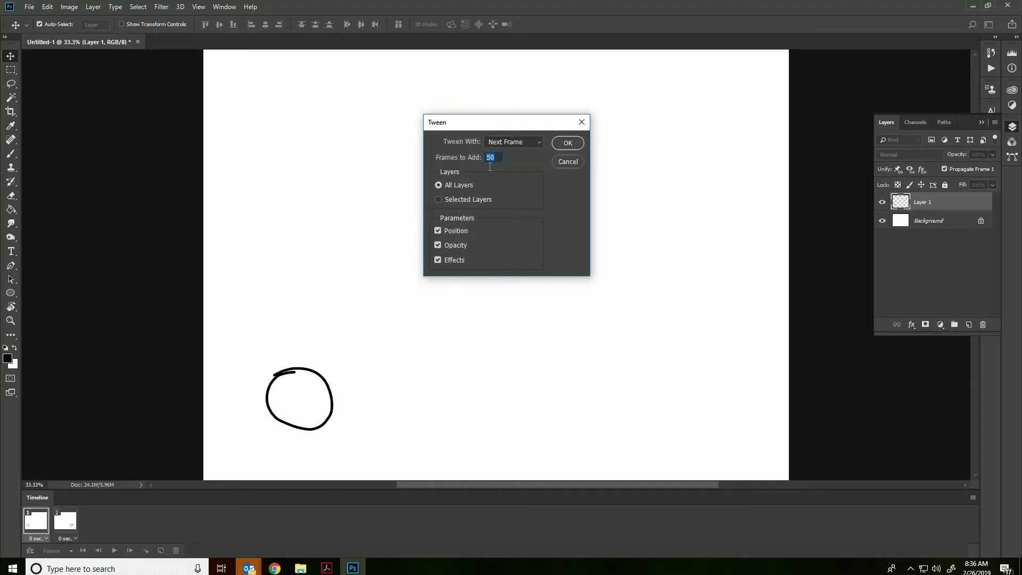
pyautogui.click(567, 143)
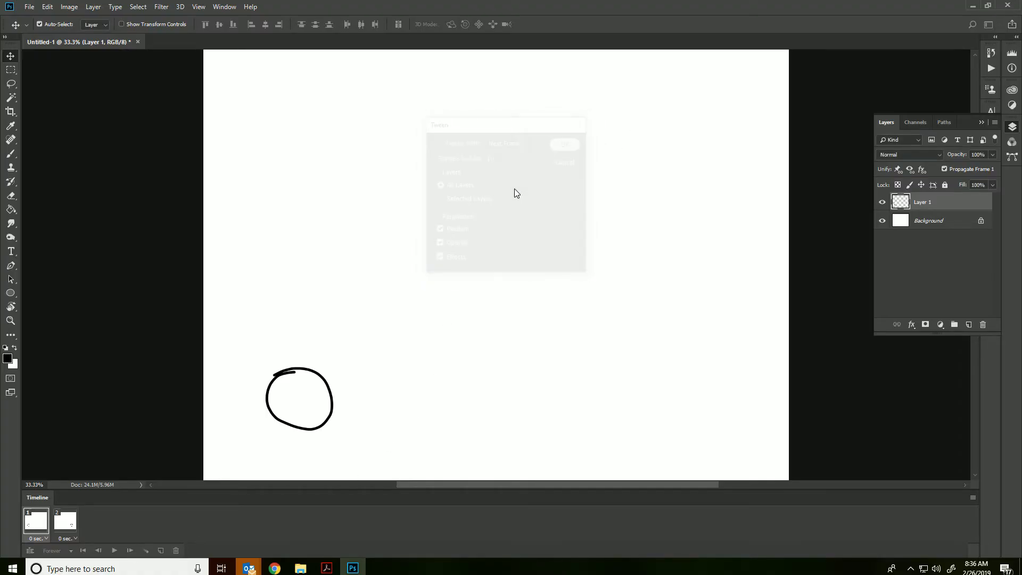
pyautogui.click(564, 144)
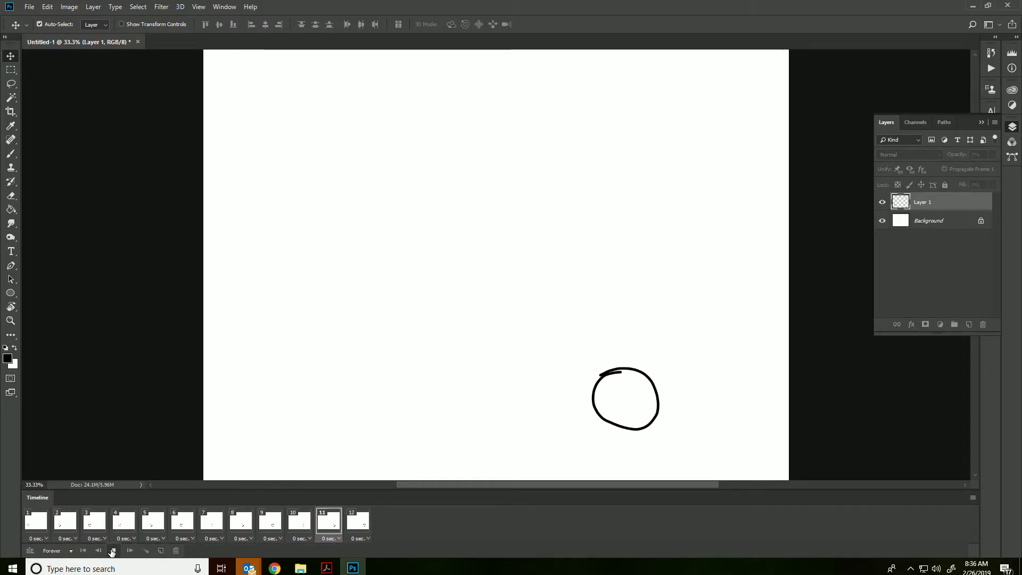
pyautogui.click(111, 550)
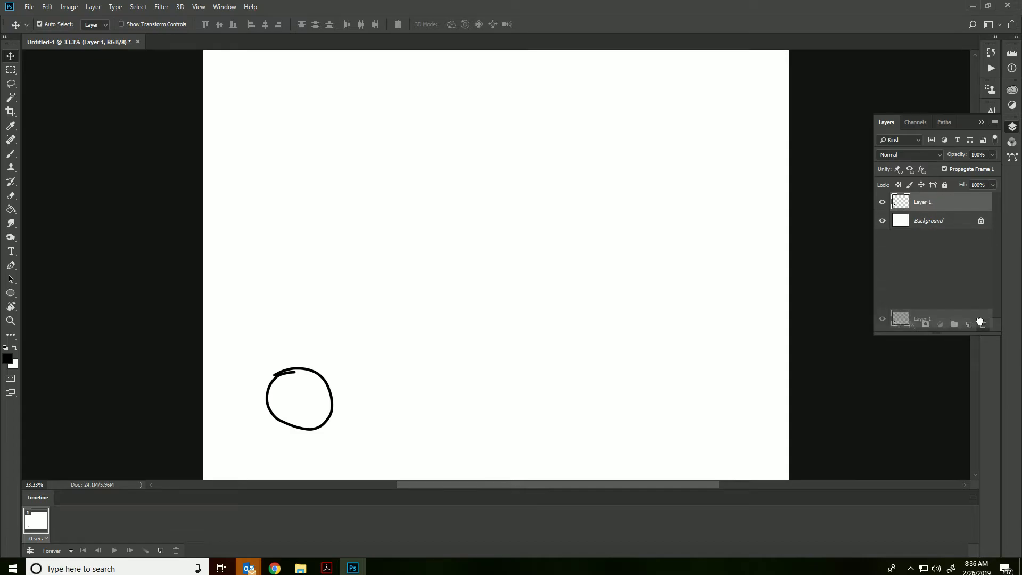
# Add a fresh layer and fill it with light sky blue #6cdbff
pyautogui.click(968, 324)
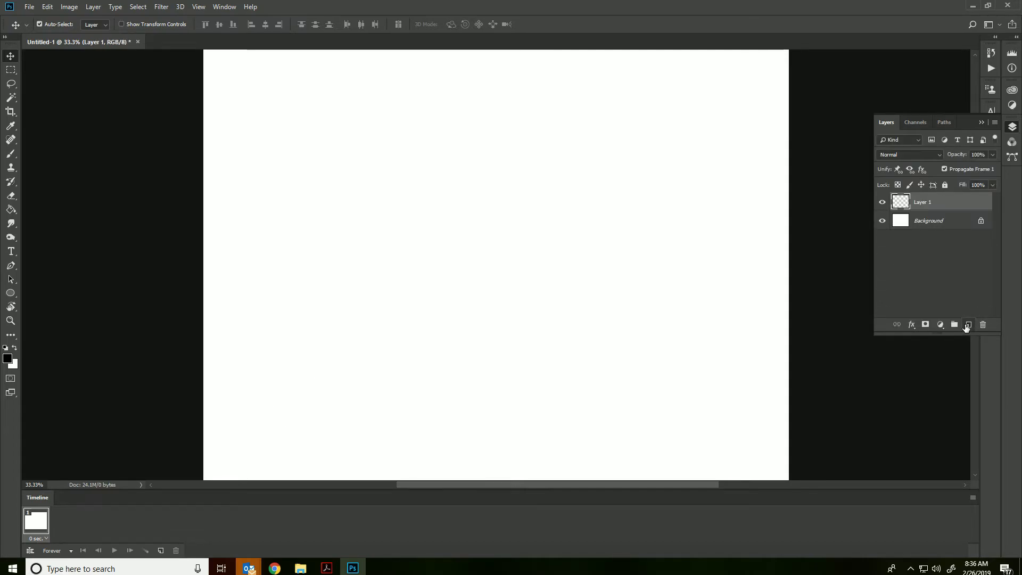
pyautogui.moveTo(10, 210)
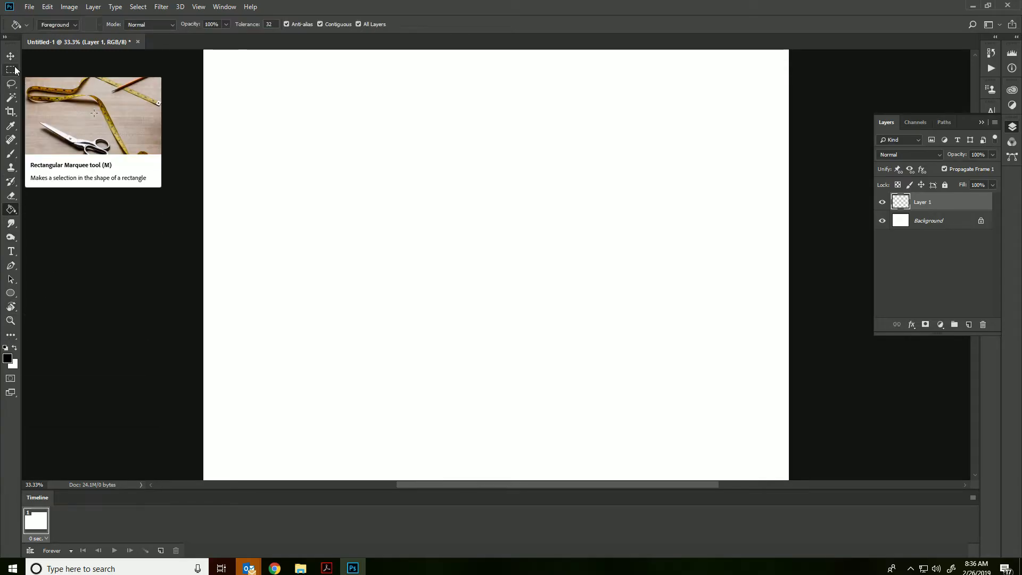
pyautogui.click(15, 363)
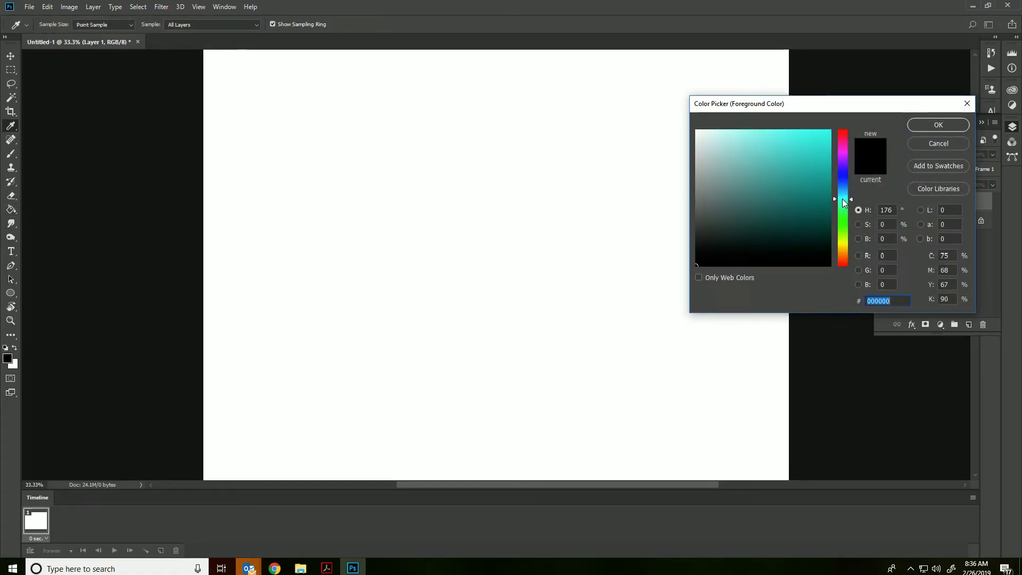
pyautogui.click(774, 130)
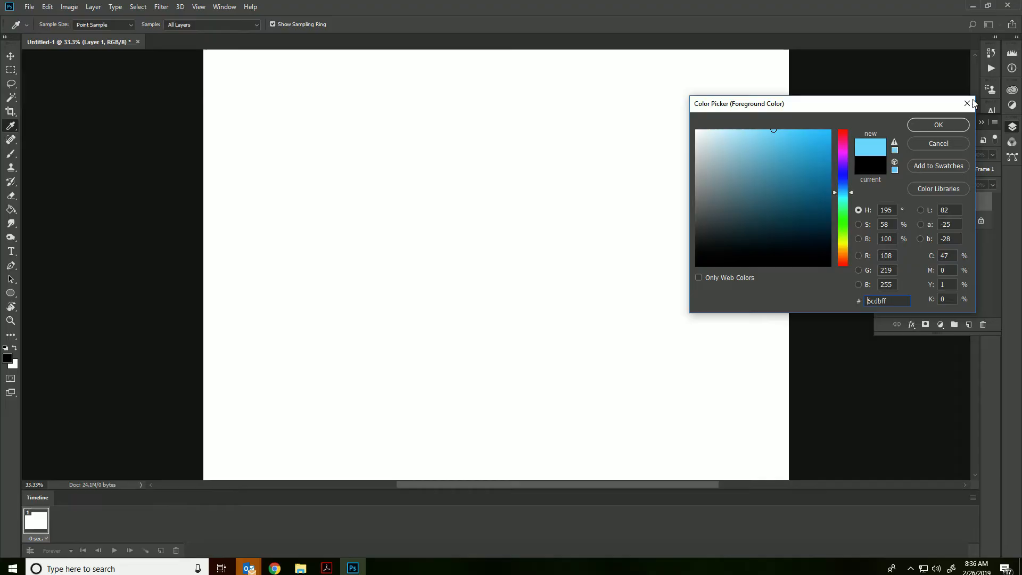
pyautogui.click(938, 125)
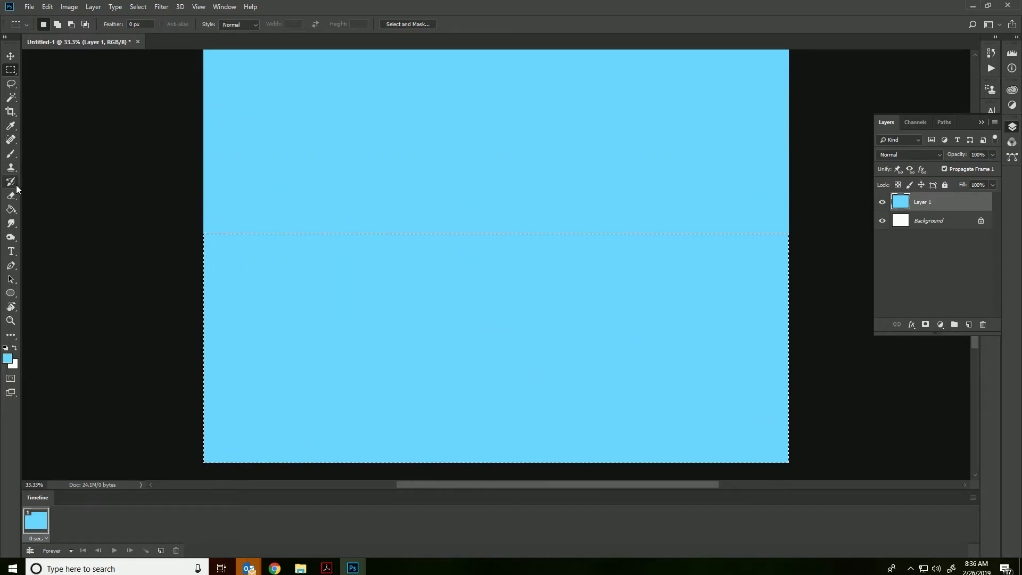
# Switch to the Paint Bucket and set the foreground colour to dark green #286023
pyautogui.click(11, 209)
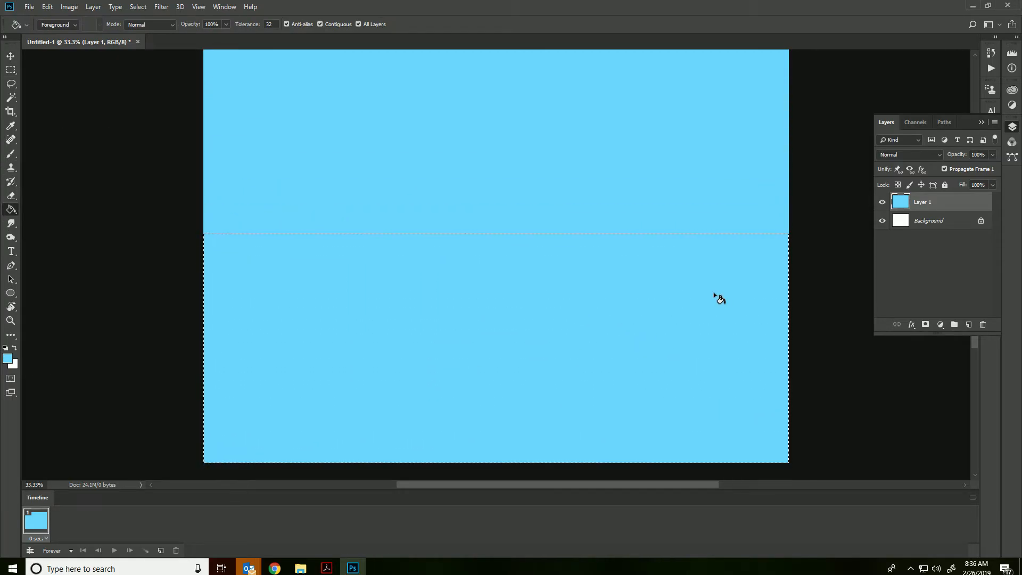
pyautogui.click(7, 357)
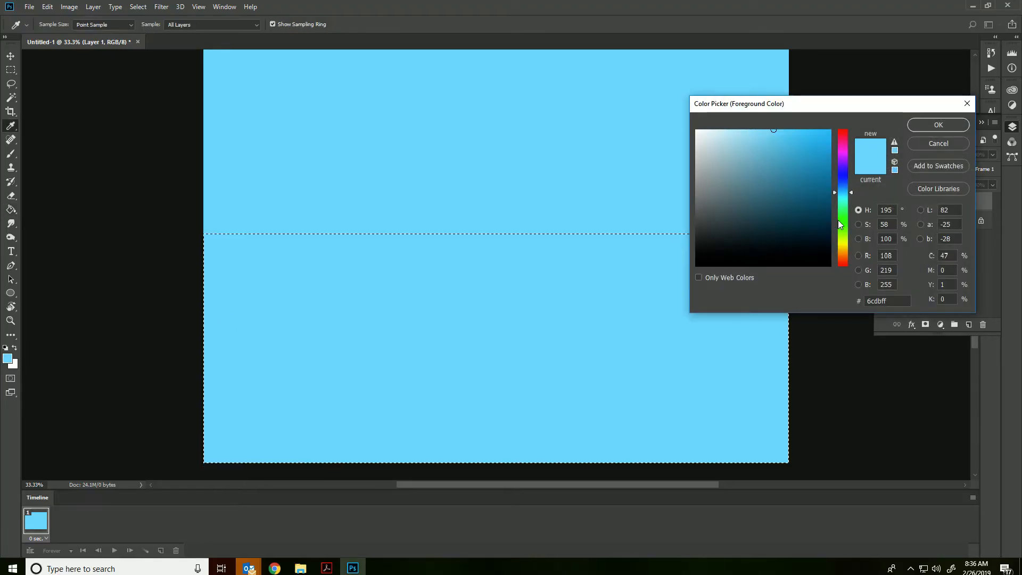
pyautogui.write('286023')
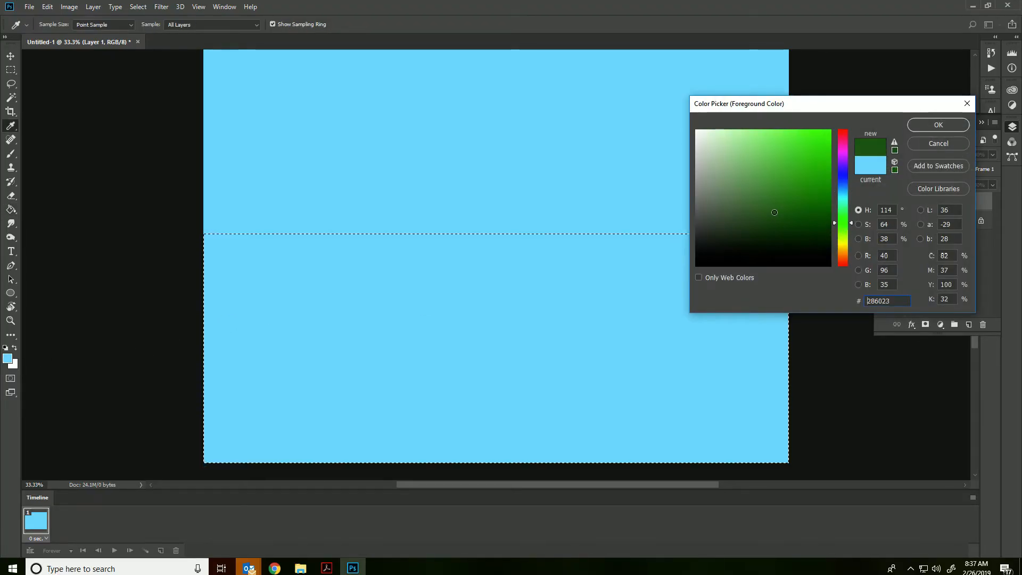
pyautogui.click(938, 125)
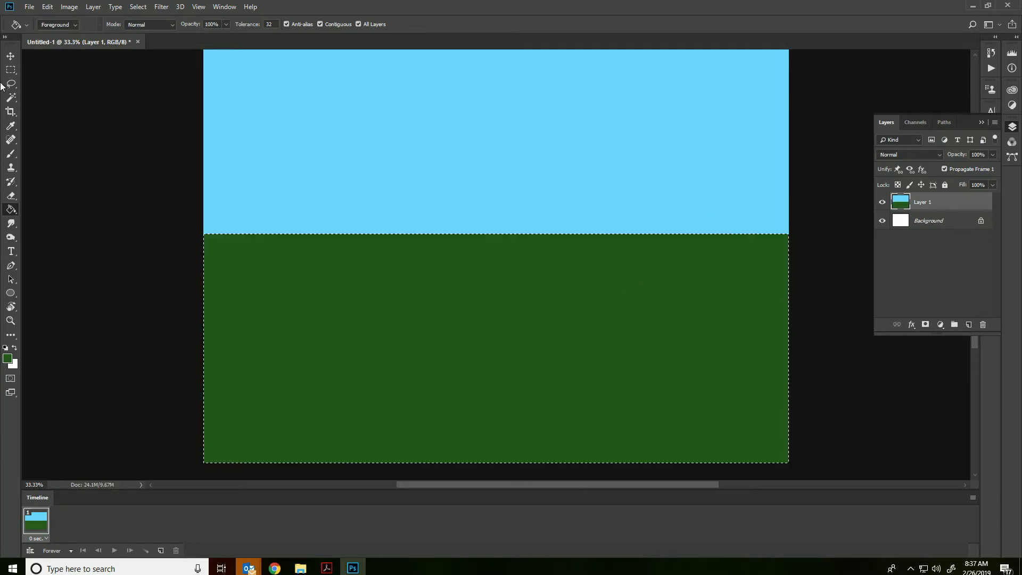
# Select rectangular bands and fill the green ground, grey road and black bottom strip
pyautogui.click(9, 67)
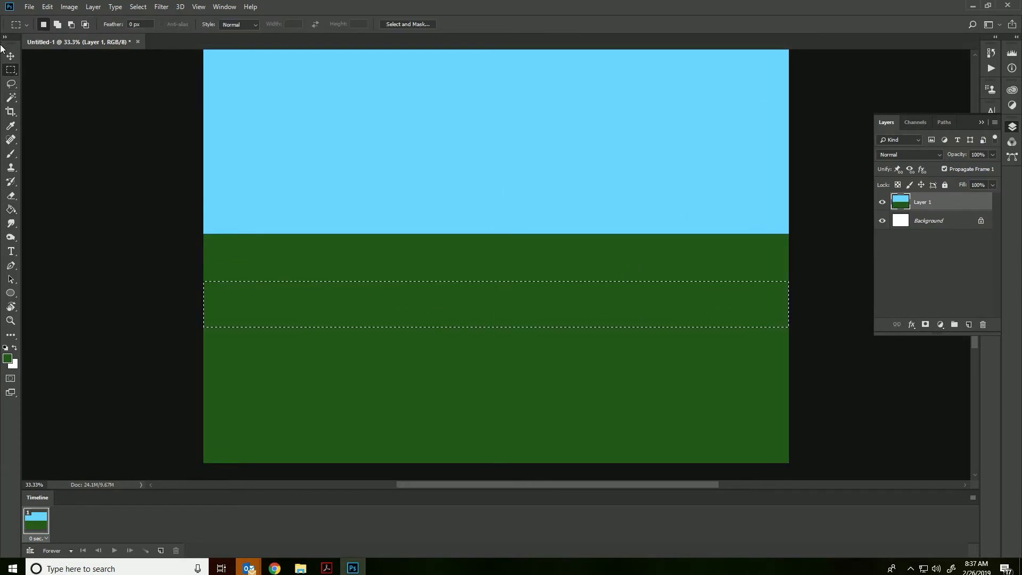
pyautogui.click(8, 357)
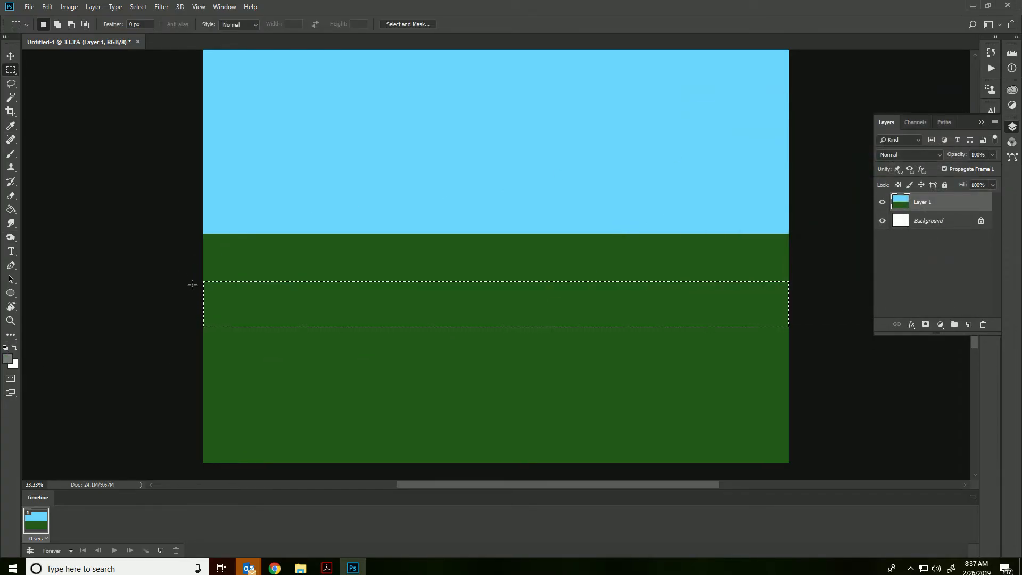
pyautogui.click(495, 308)
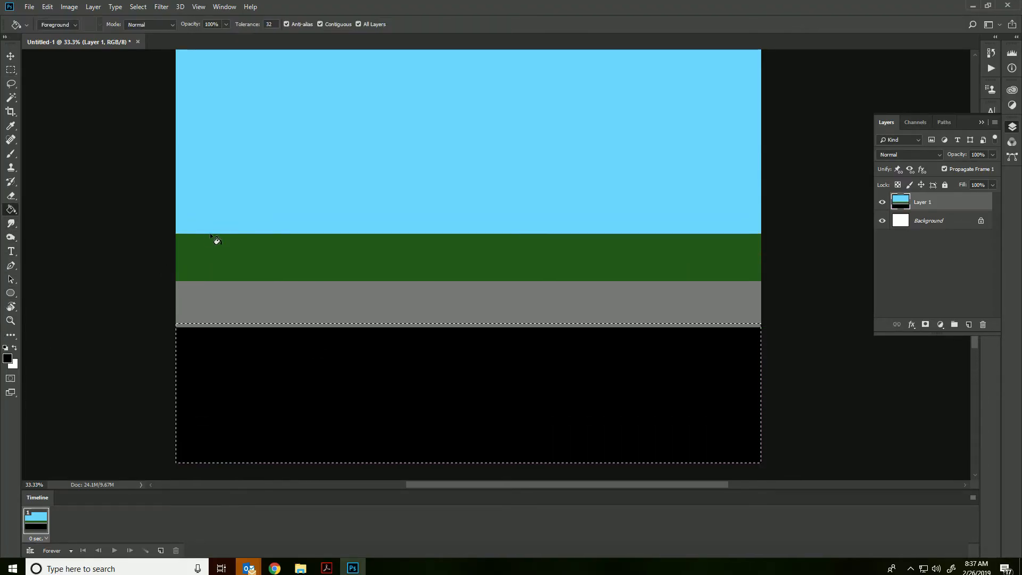
pyautogui.click(9, 55)
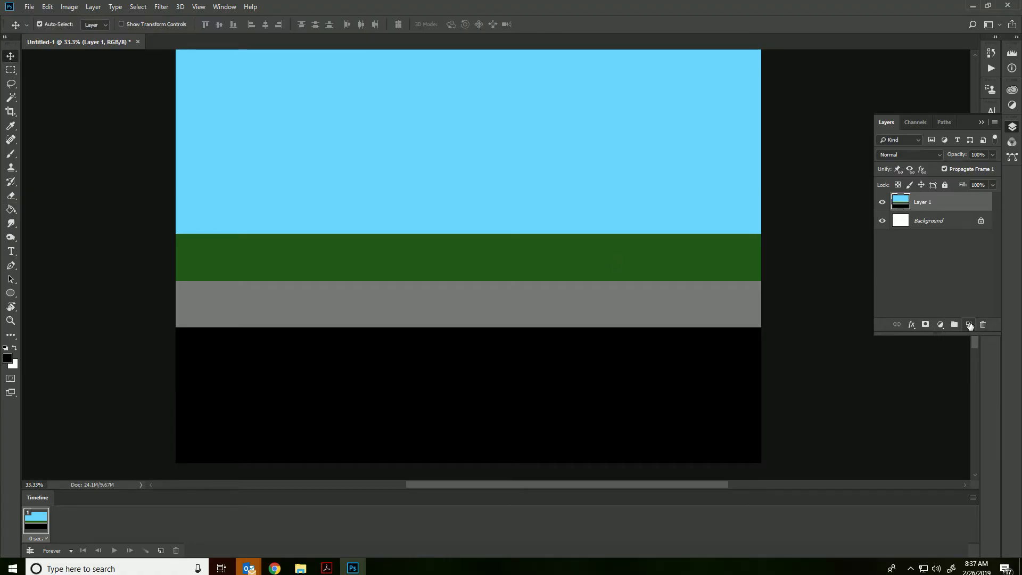
# Add a layer and brush the walking figure's white body and torso strokes
pyautogui.click(969, 324)
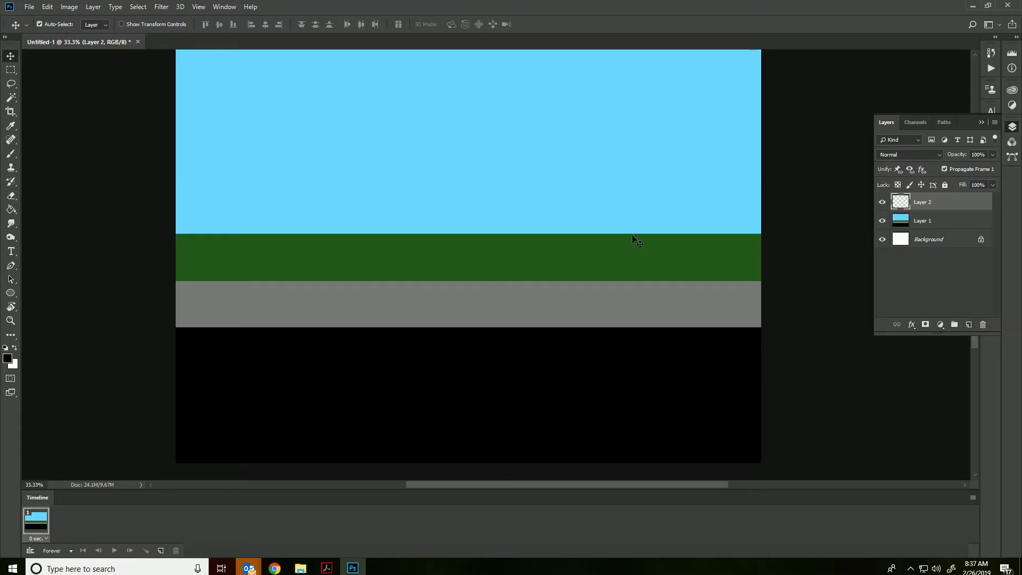
pyautogui.click(11, 153)
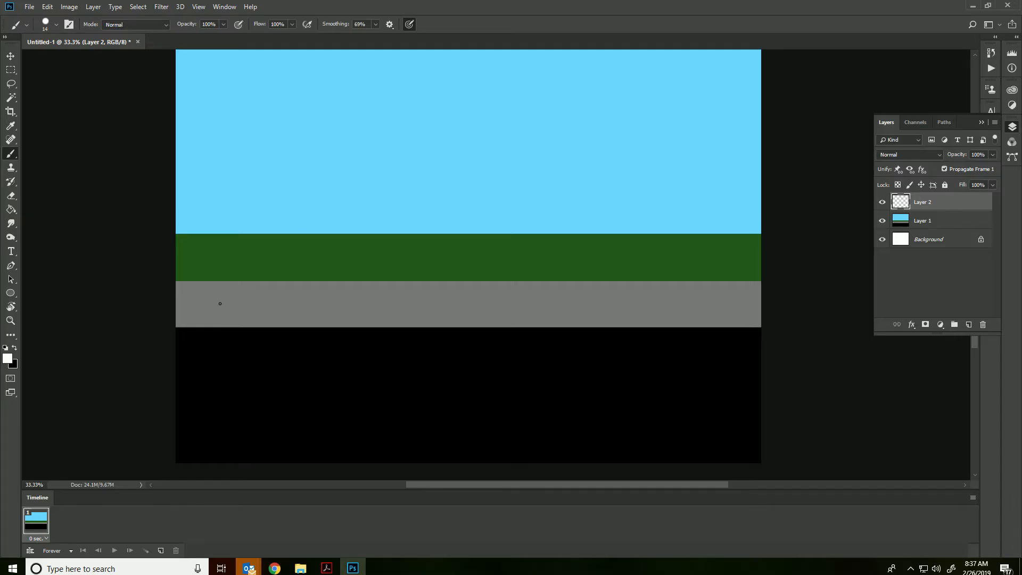
pyautogui.moveTo(218, 297); pyautogui.dragTo(219, 316)
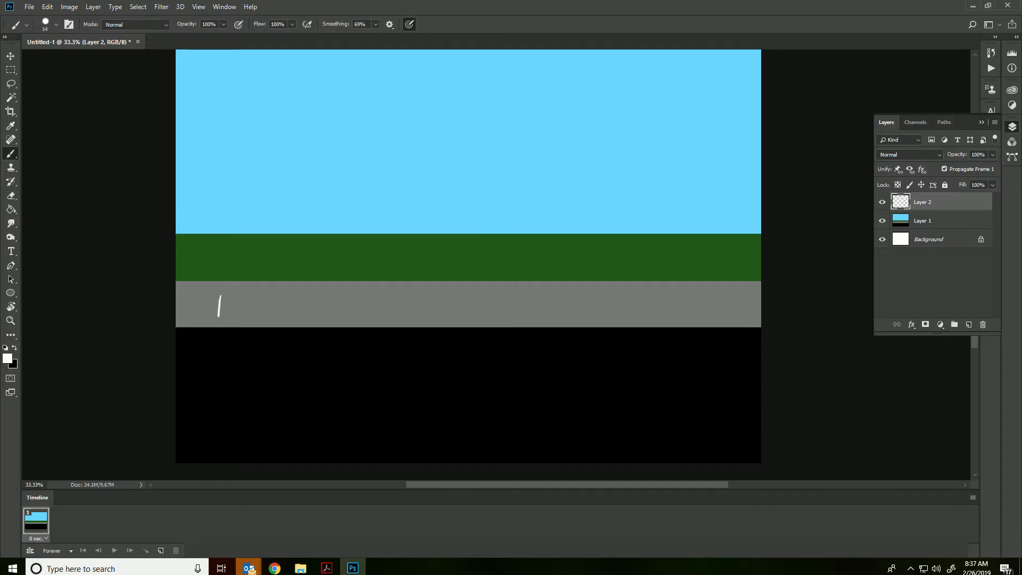
pyautogui.moveTo(225, 290); pyautogui.dragTo(225, 343)
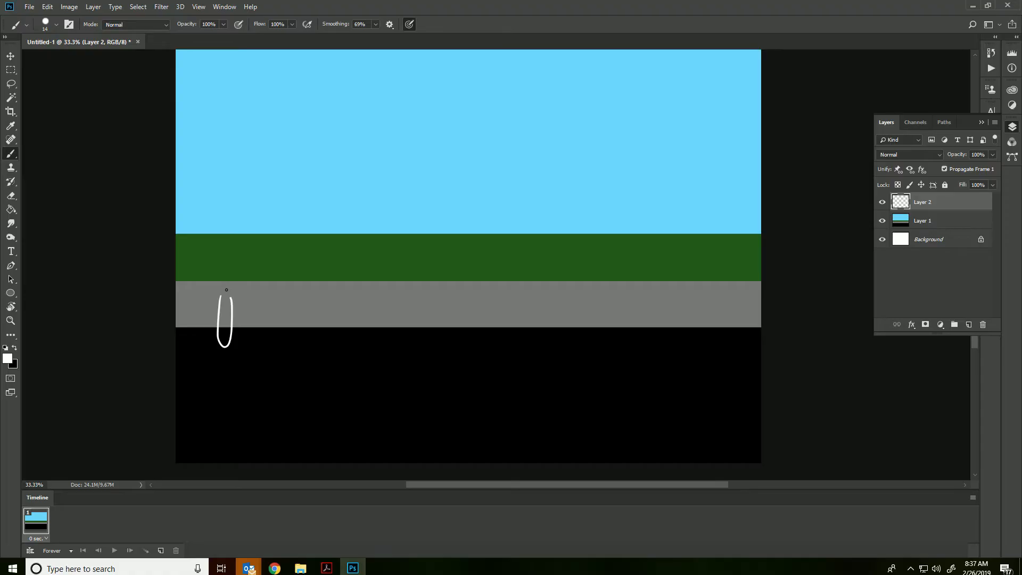
pyautogui.moveTo(226, 324)
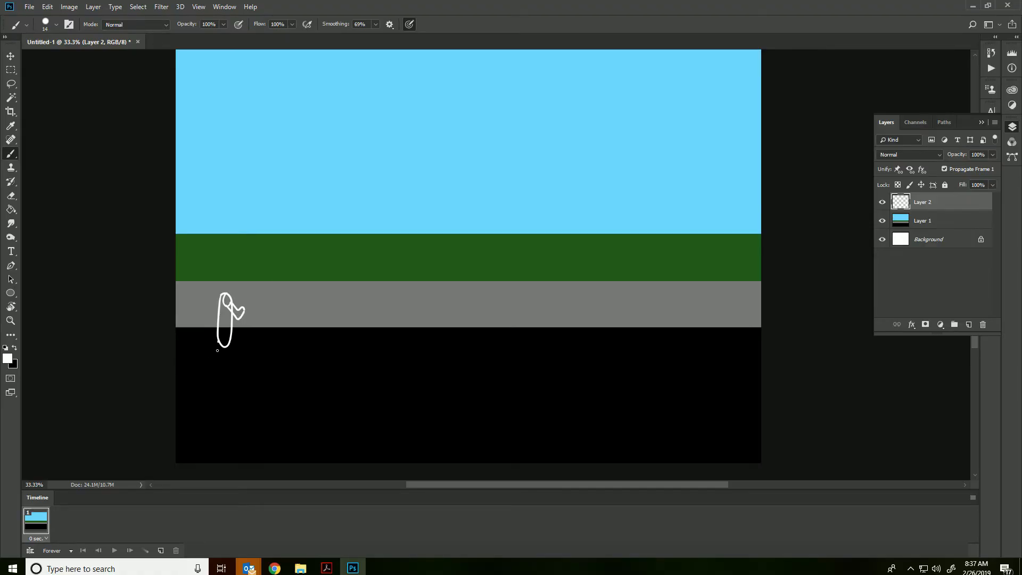
# Draw the figure's back and front legs, feet and round head, then add a layer
pyautogui.moveTo(221, 339); pyautogui.dragTo(226, 391)
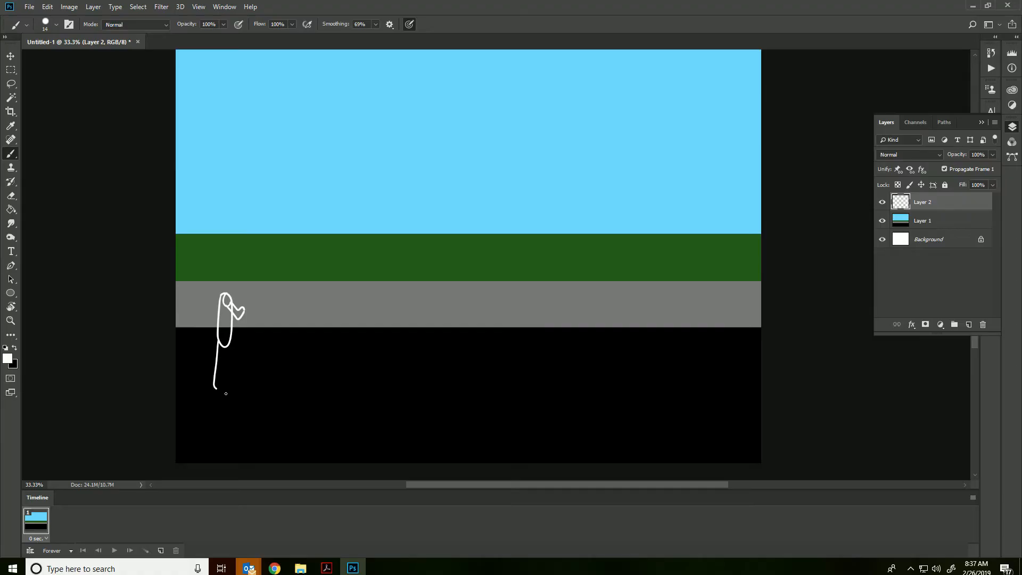
pyautogui.moveTo(215, 381); pyautogui.dragTo(225, 385)
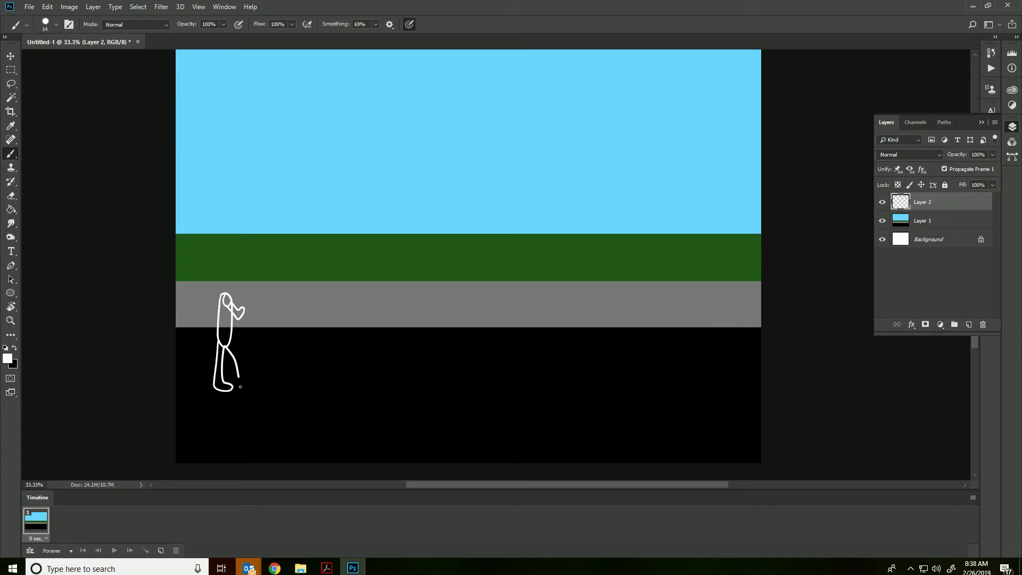
pyautogui.moveTo(235, 372); pyautogui.dragTo(255, 383)
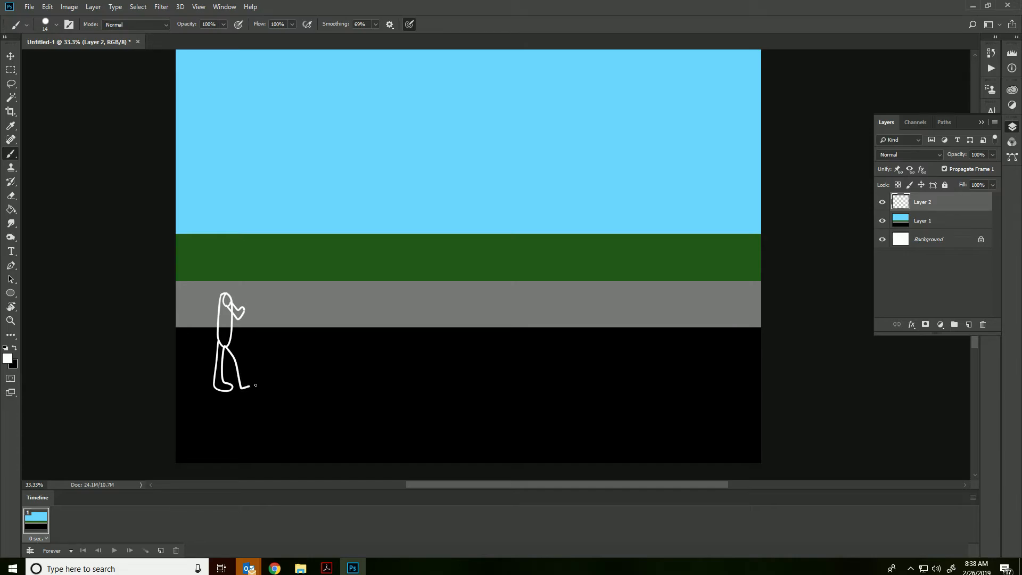
pyautogui.moveTo(238, 381); pyautogui.dragTo(250, 364)
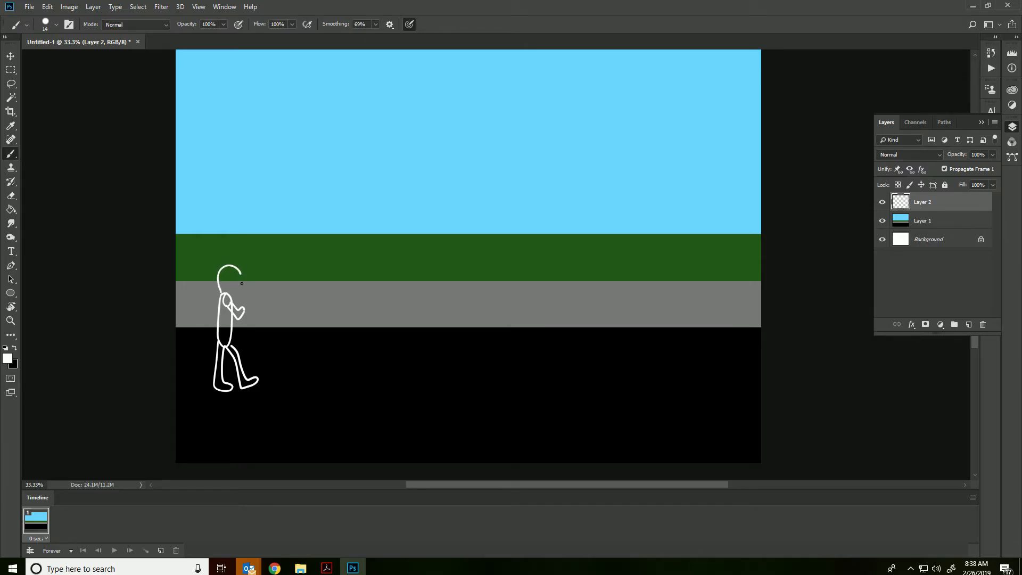
pyautogui.moveTo(228, 287); pyautogui.dragTo(238, 270)
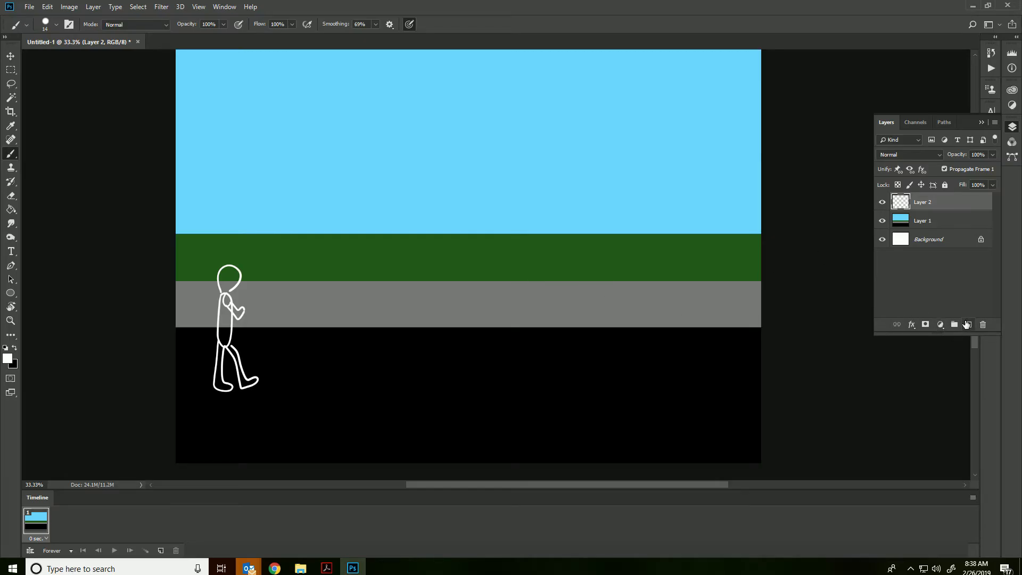
pyautogui.click(969, 324)
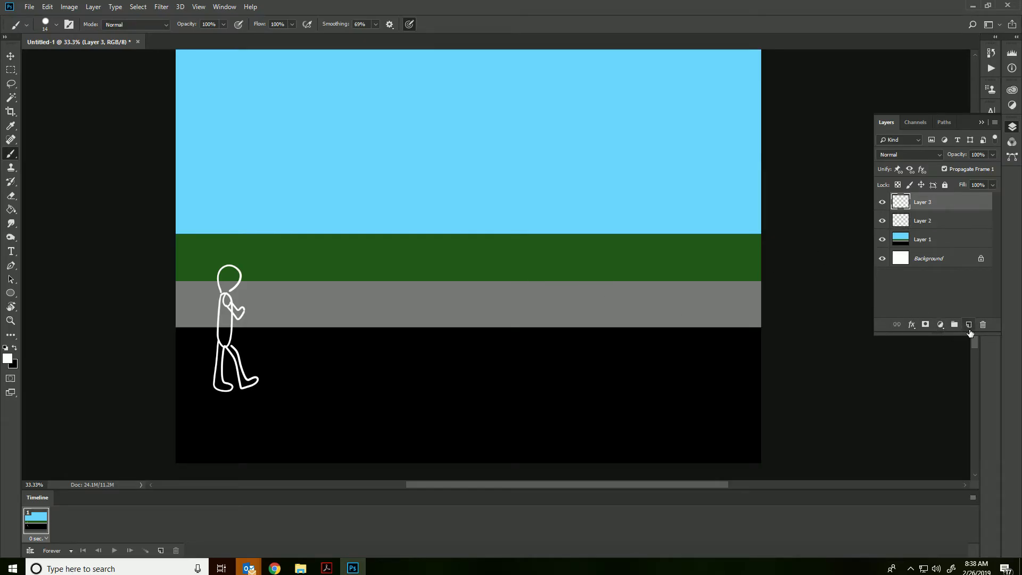
# Trace a second walking pose on Layer 3 over faded Layer 2, then restore opacity
pyautogui.click(922, 220)
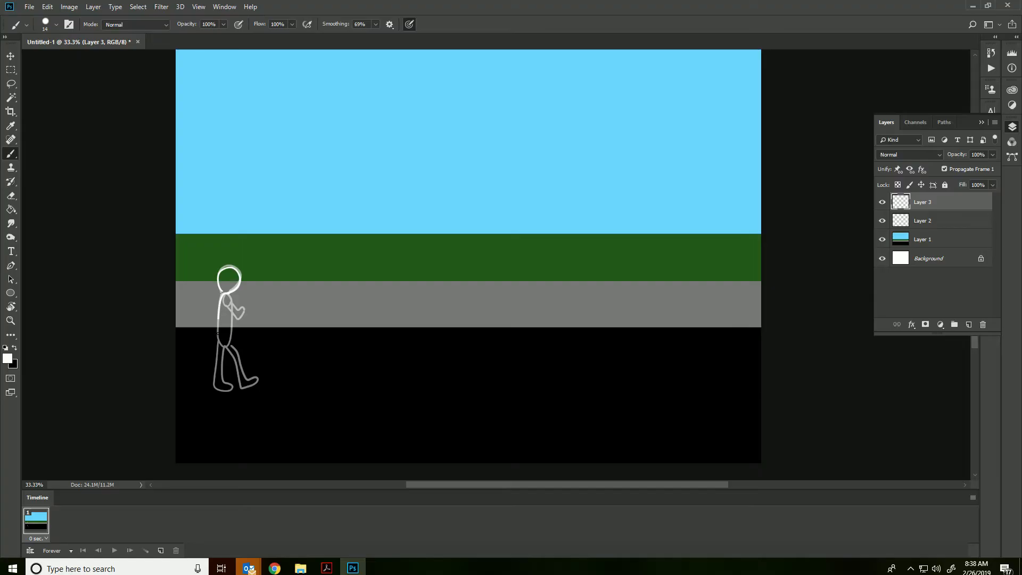
pyautogui.moveTo(228, 294); pyautogui.dragTo(232, 332)
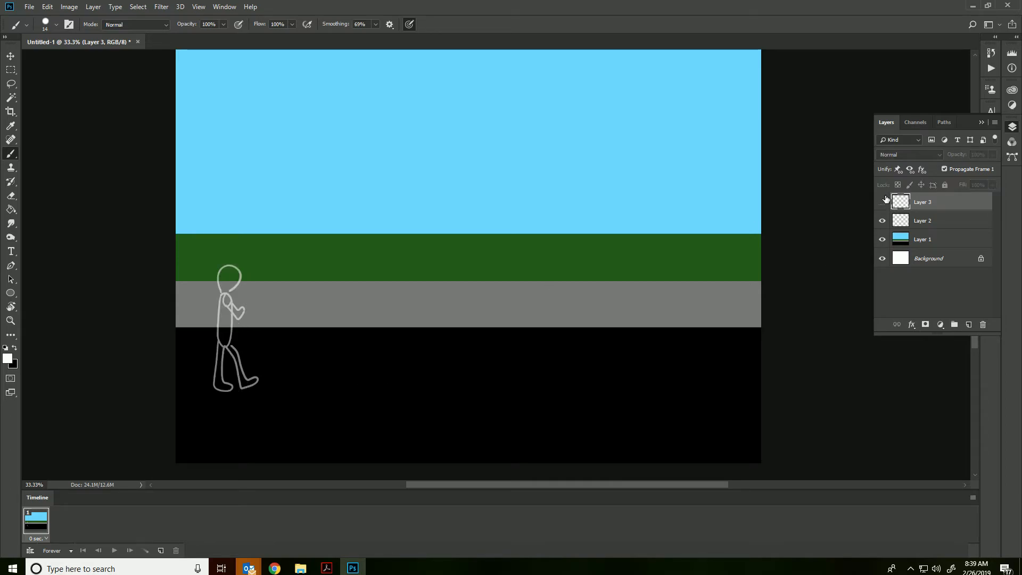
pyautogui.click(883, 202)
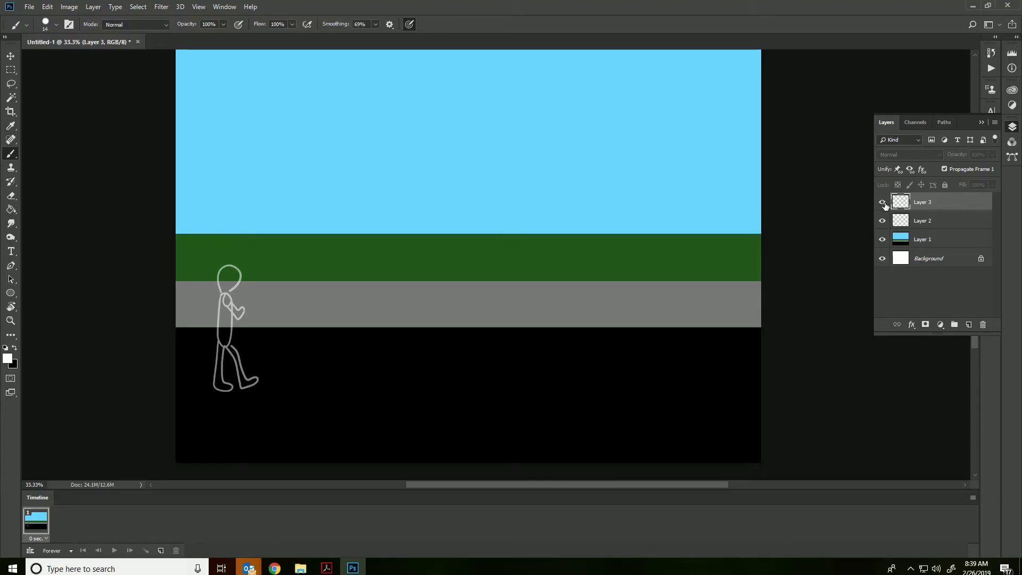
pyautogui.click(922, 221)
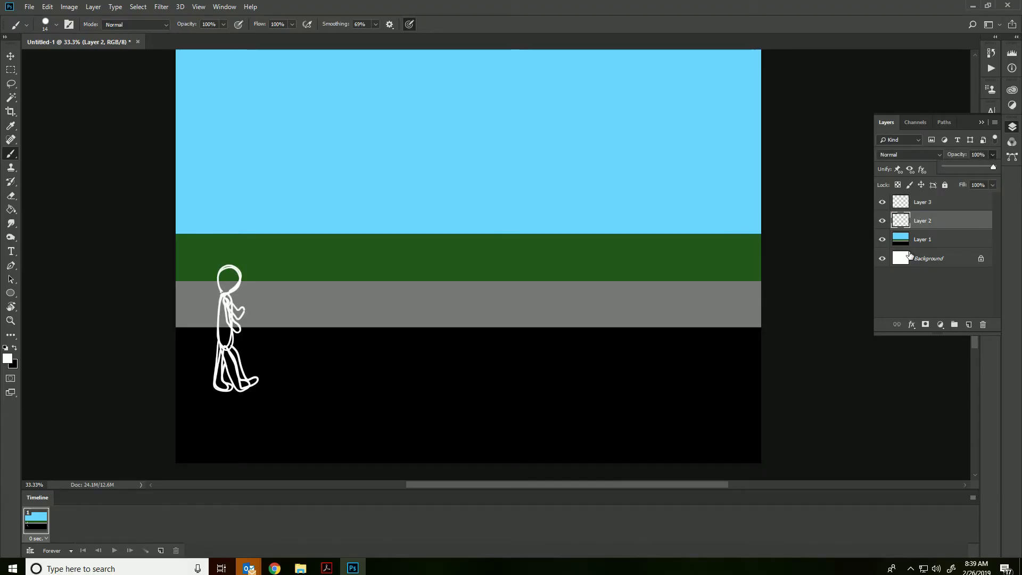
# Add Layer 4 and paint a tall brown tree trunk rising from the grass into the sky
pyautogui.click(923, 239)
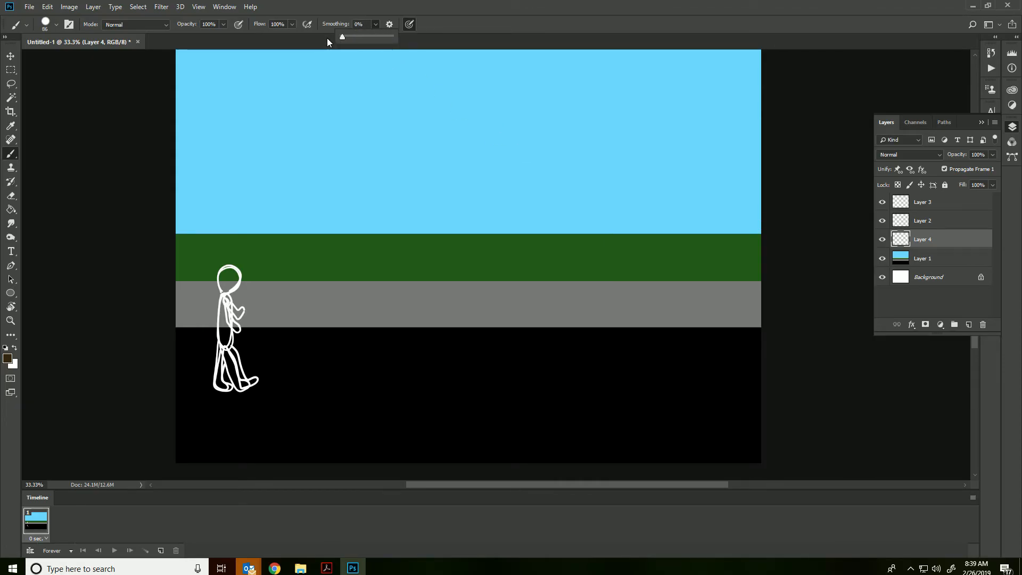
pyautogui.click(584, 277)
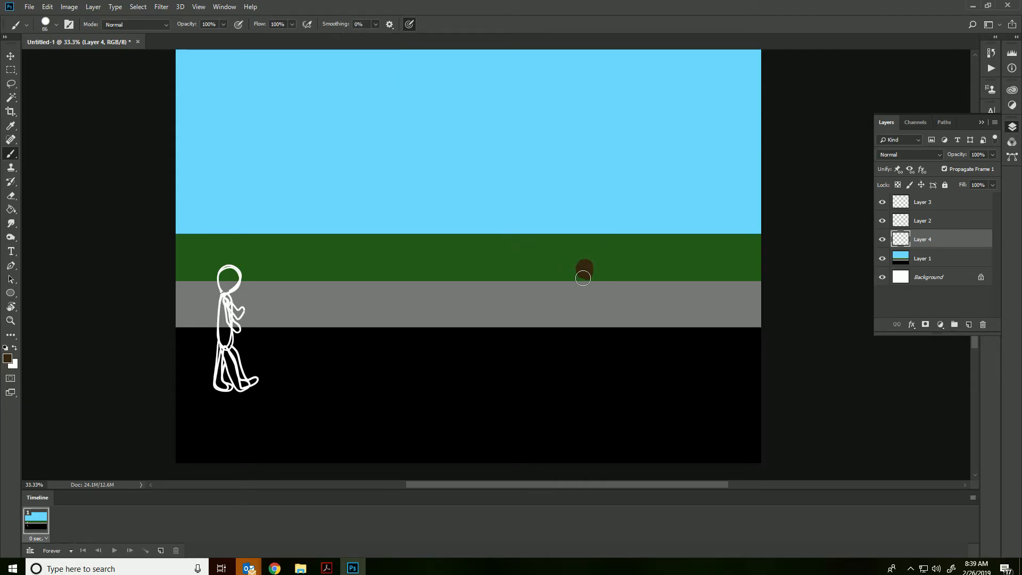
pyautogui.moveTo(584, 273); pyautogui.dragTo(586, 287)
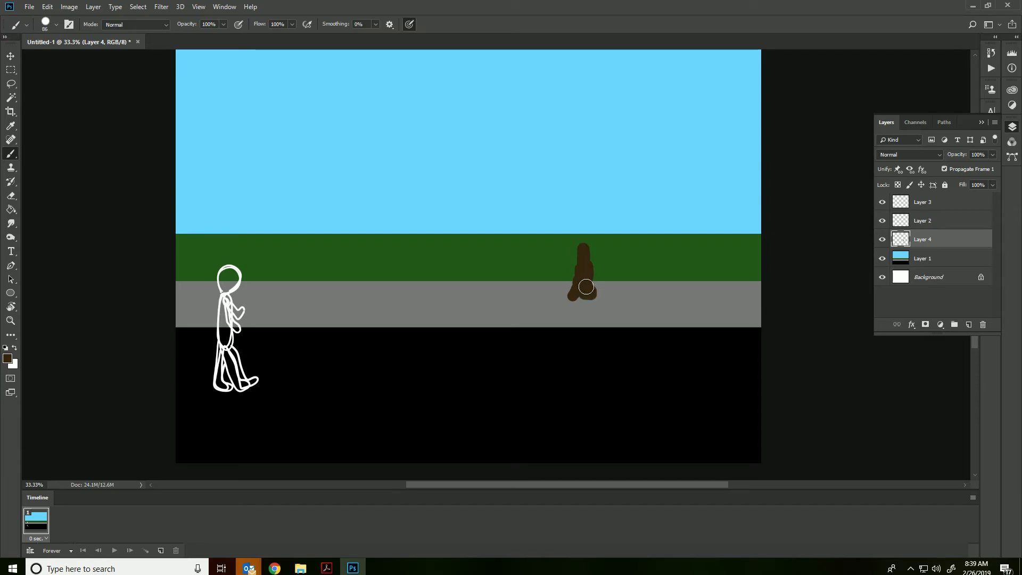
pyautogui.moveTo(583, 287); pyautogui.dragTo(593, 269)
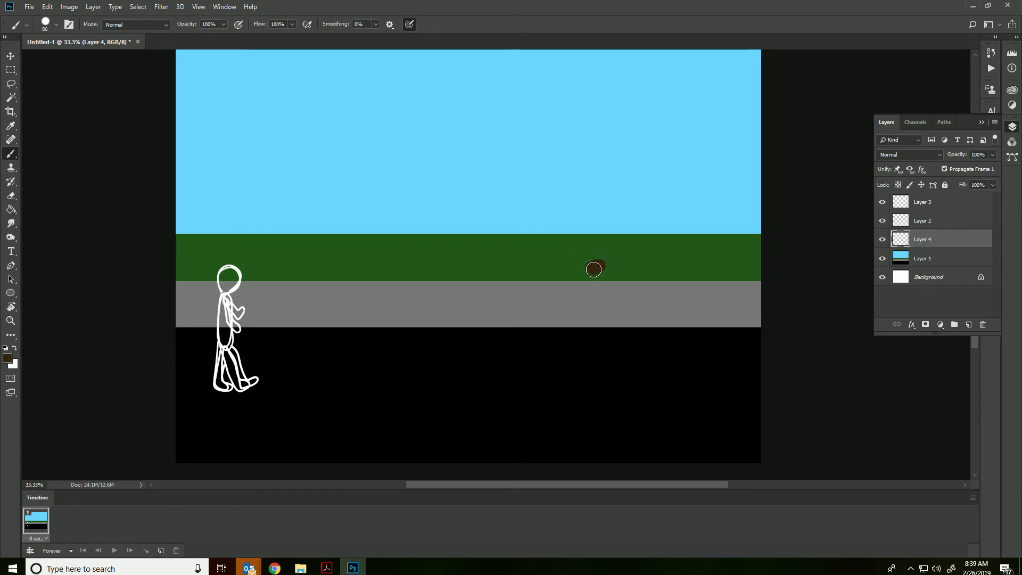
pyautogui.moveTo(593, 269); pyautogui.dragTo(607, 235)
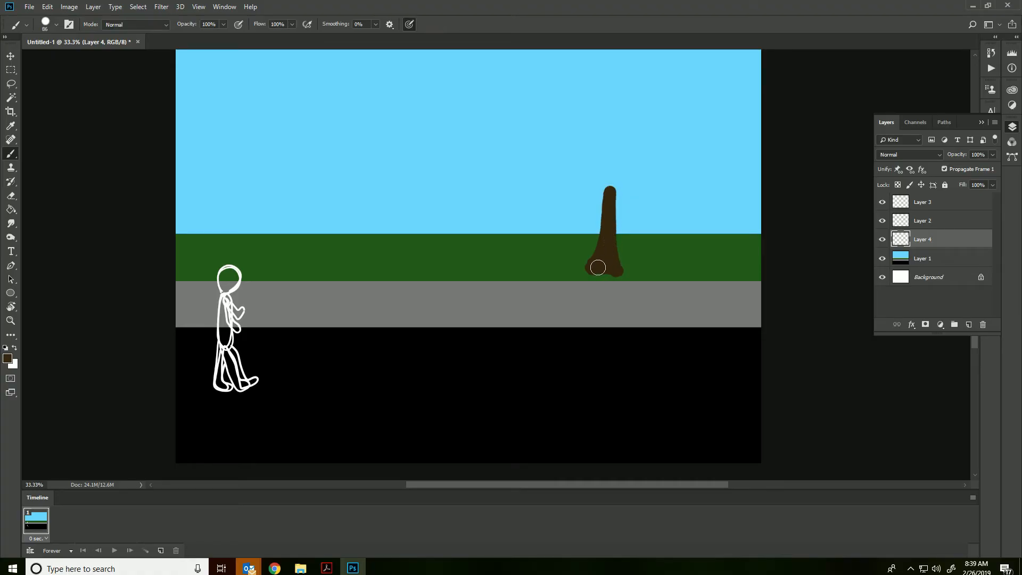
pyautogui.moveTo(598, 267); pyautogui.dragTo(611, 173)
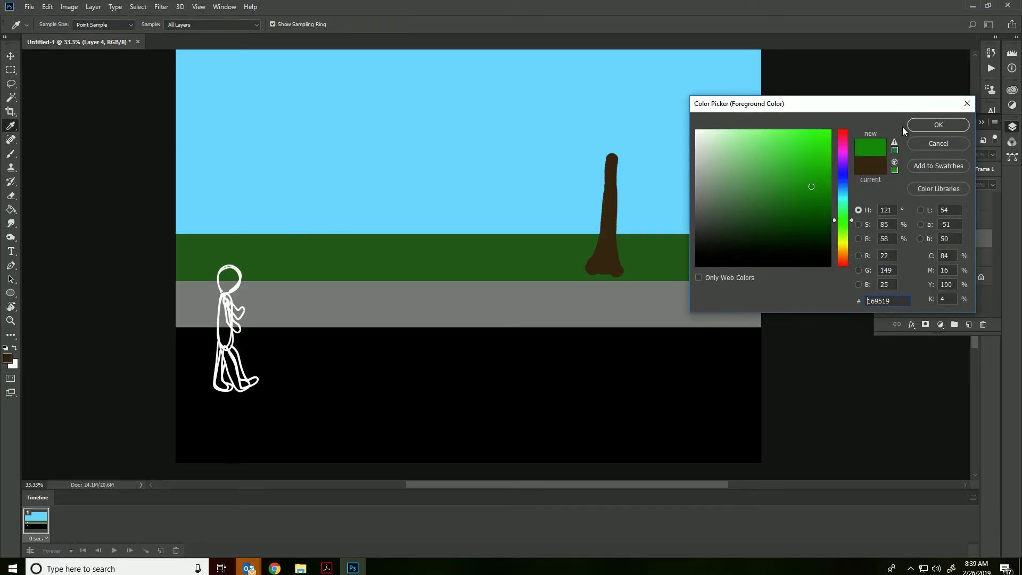
# Paint the tree's green leafy crown, then add an empty layer for the hills
pyautogui.click(938, 124)
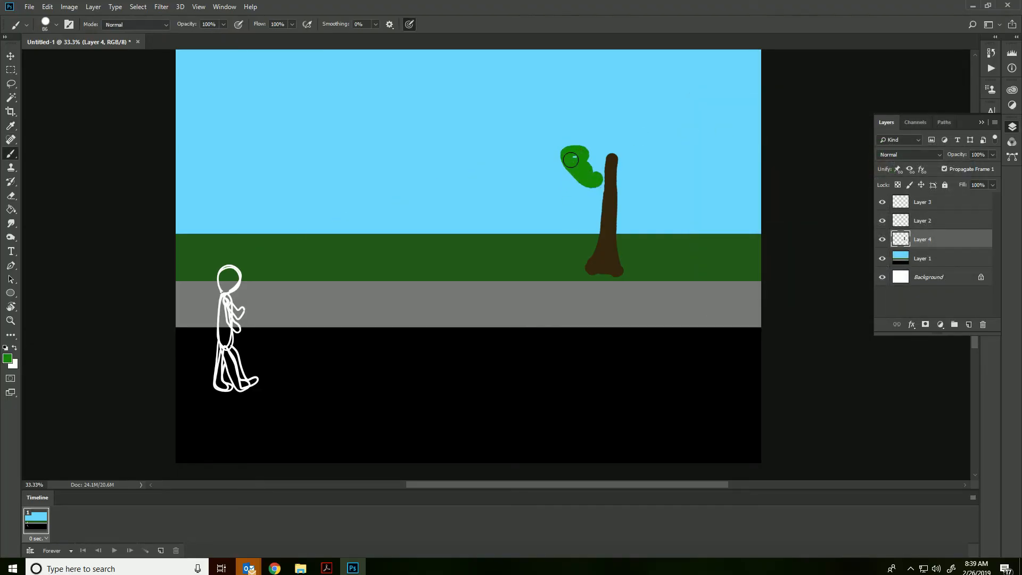
pyautogui.moveTo(570, 160); pyautogui.dragTo(653, 148)
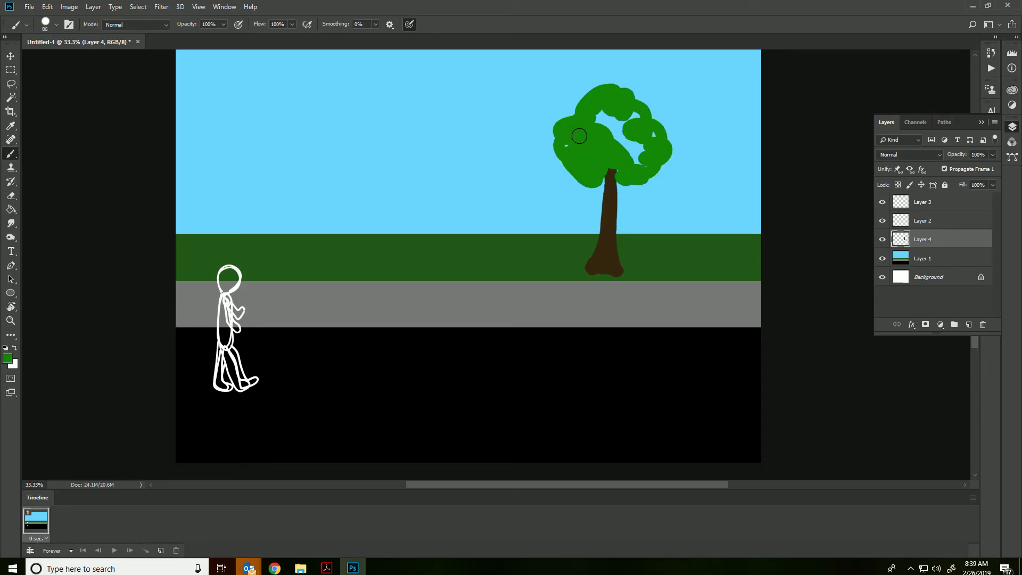
pyautogui.moveTo(578, 136); pyautogui.dragTo(655, 146)
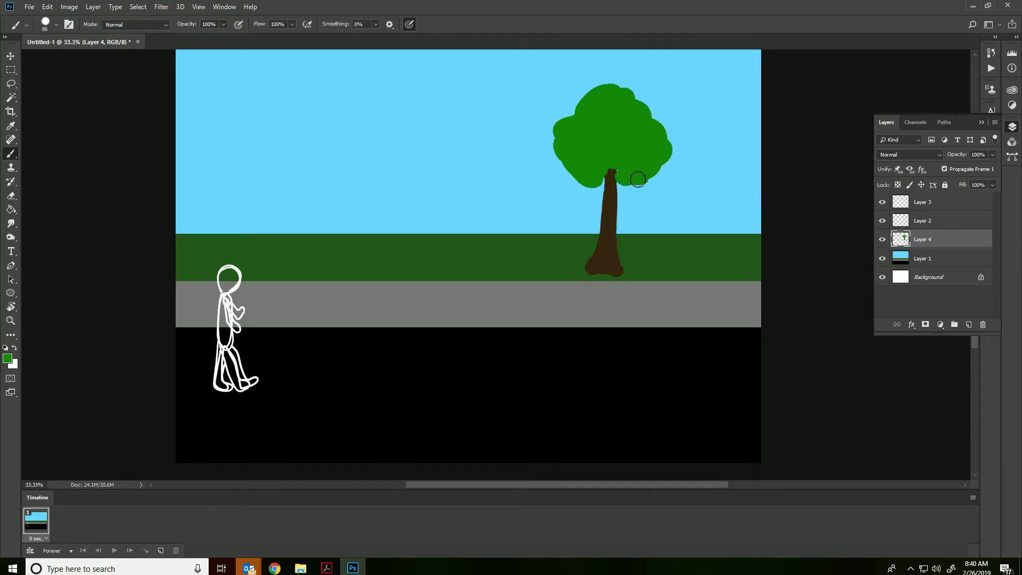
pyautogui.moveTo(615, 168)
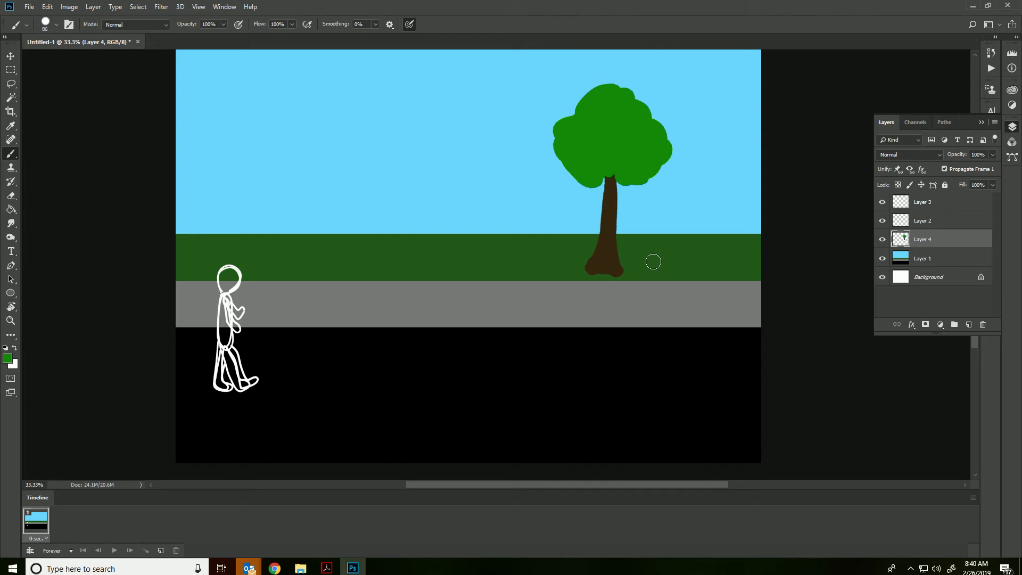
pyautogui.moveTo(713, 284)
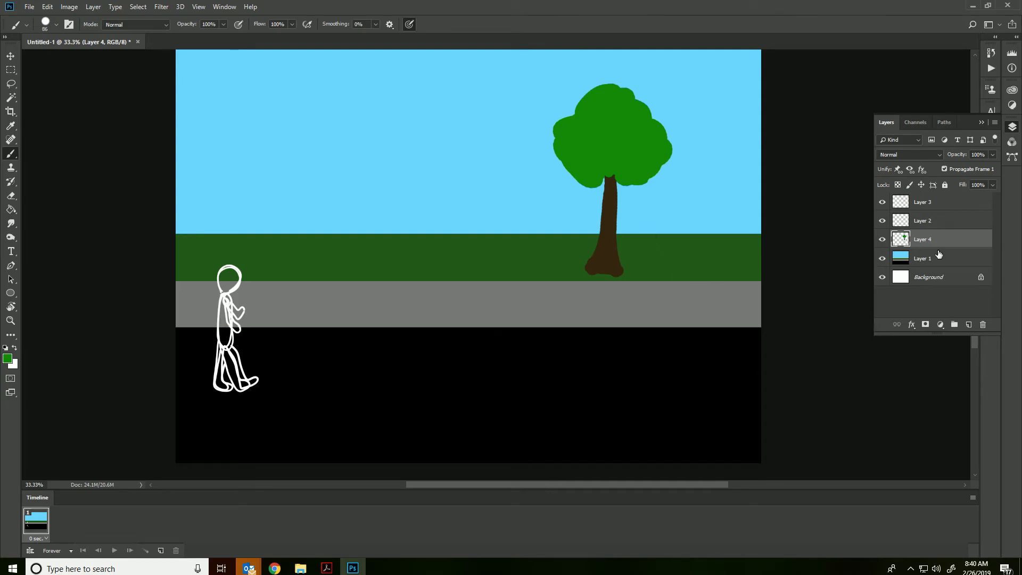
pyautogui.click(968, 324)
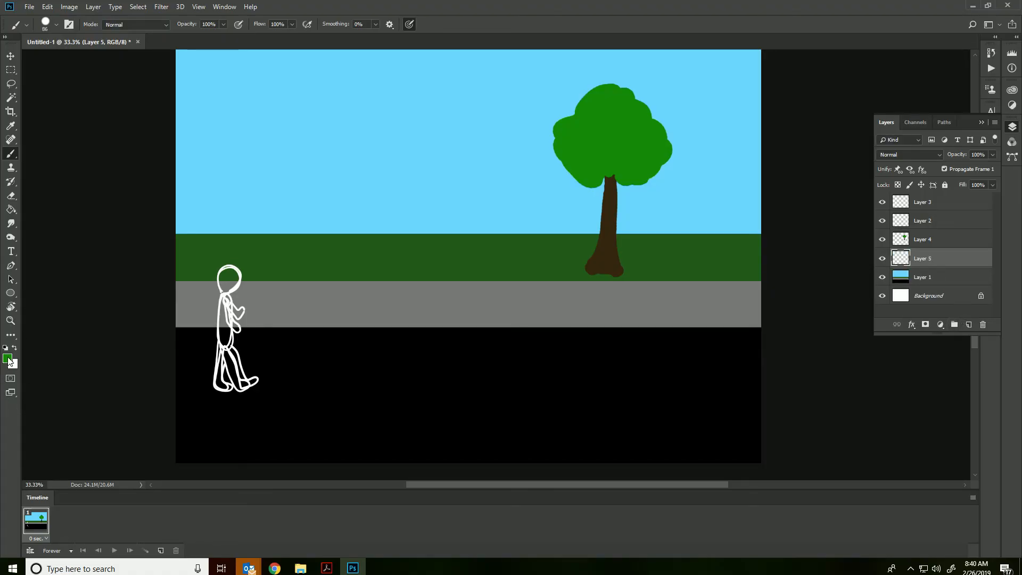
# Pick dark purple and brush arching hill strokes across the horizon from edge to edge
pyautogui.click(7, 358)
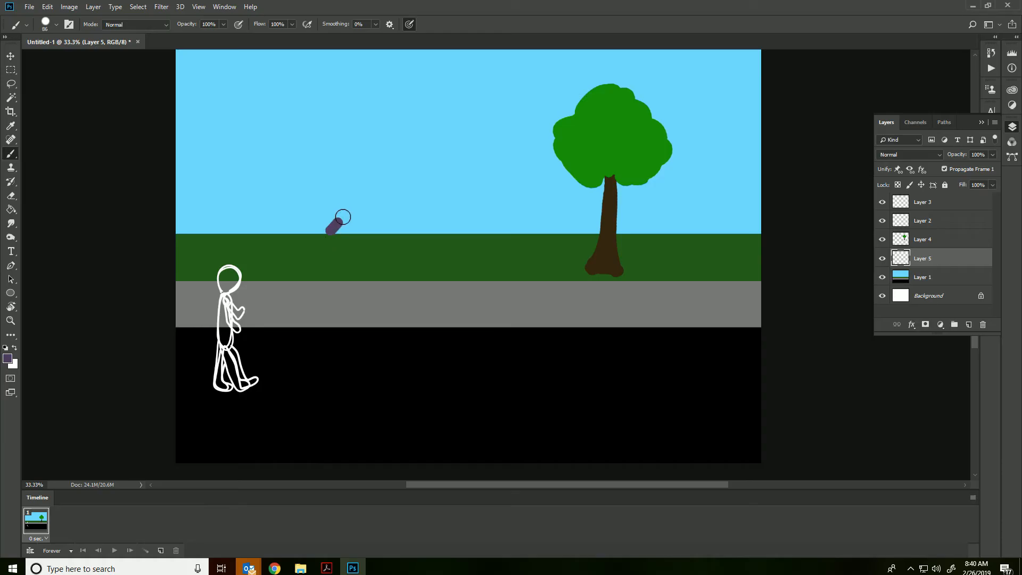
pyautogui.moveTo(333, 224); pyautogui.dragTo(496, 227)
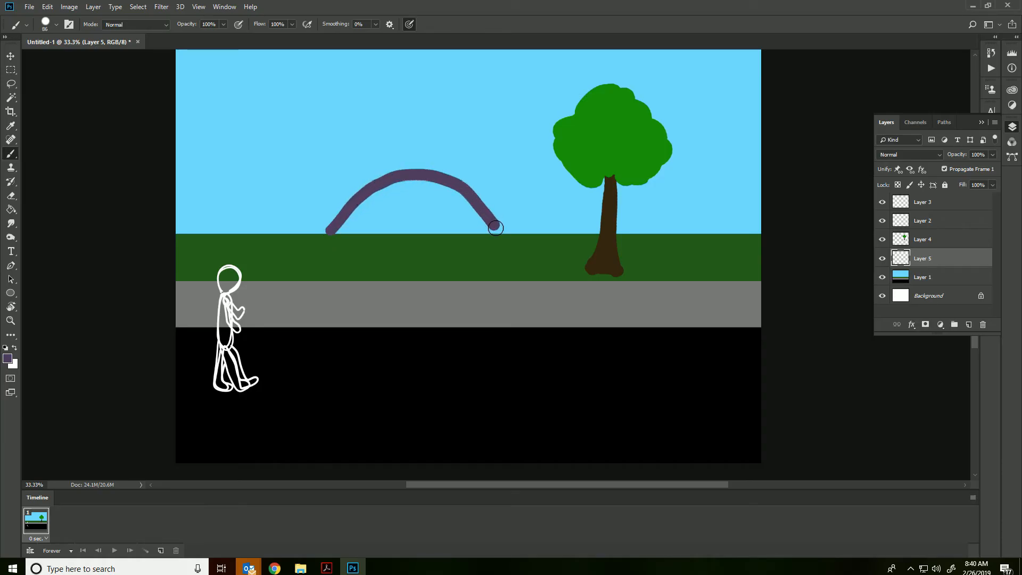
pyautogui.moveTo(495, 228); pyautogui.dragTo(488, 206)
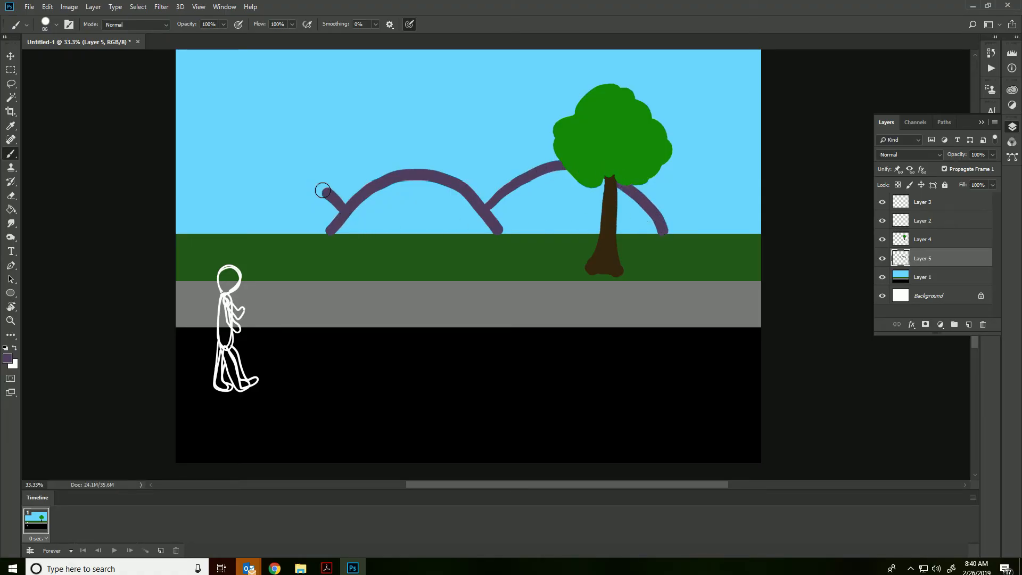
pyautogui.moveTo(324, 191); pyautogui.dragTo(667, 220)
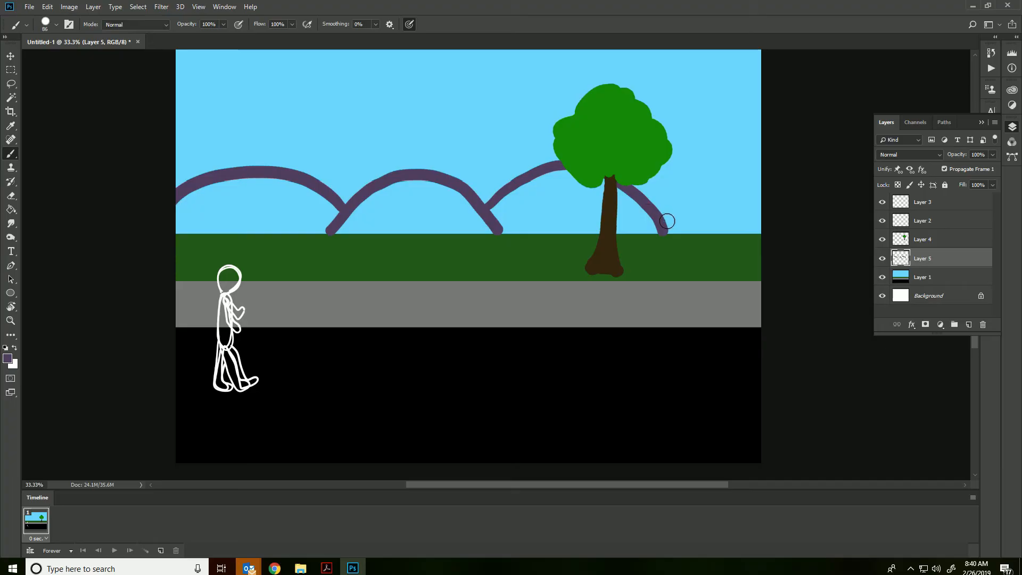
pyautogui.moveTo(667, 220); pyautogui.dragTo(688, 202)
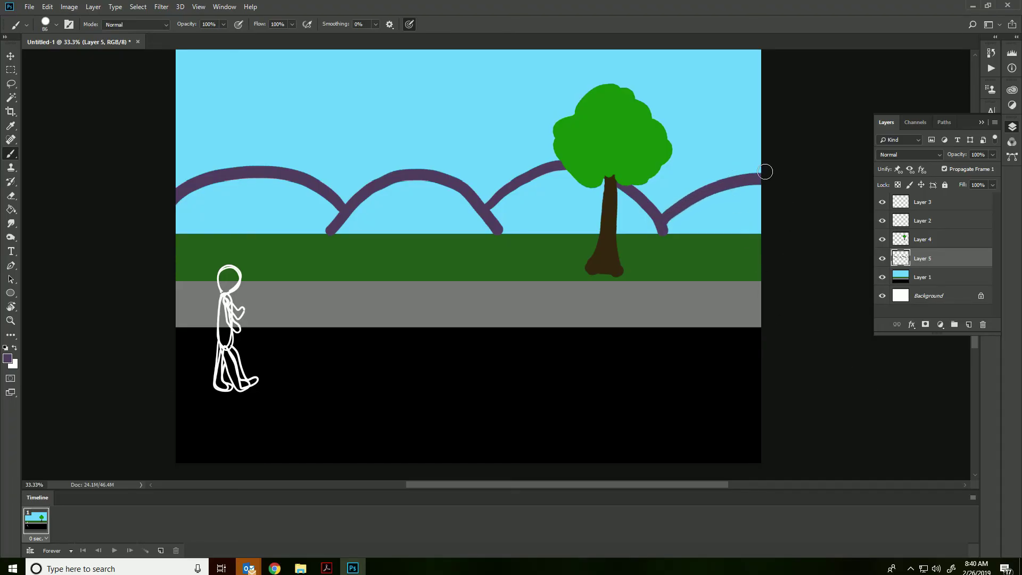
pyautogui.moveTo(599, 280)
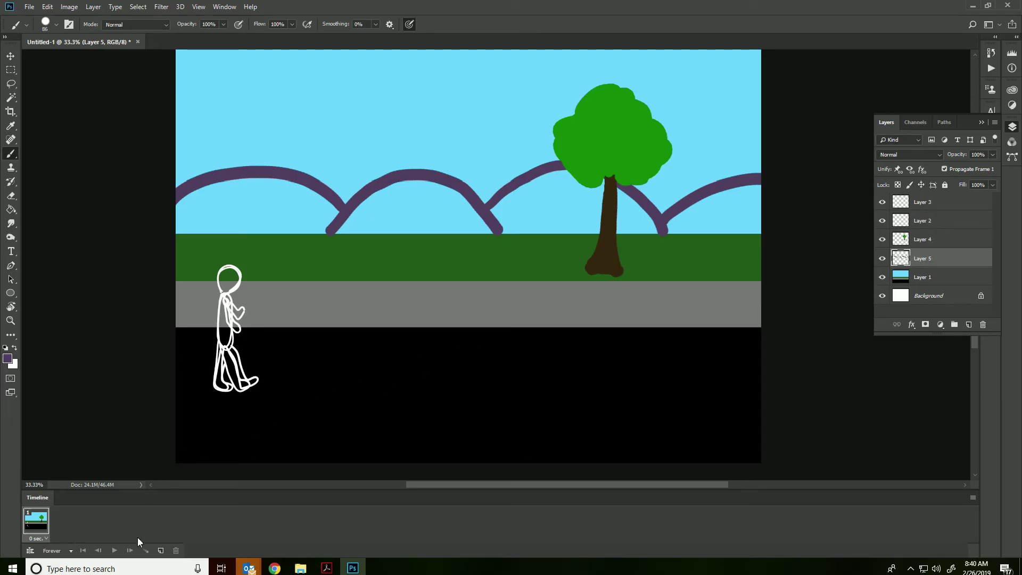
# Duplicate the frame, then move the character to the road's right end and the tree and hills left
pyautogui.click(160, 550)
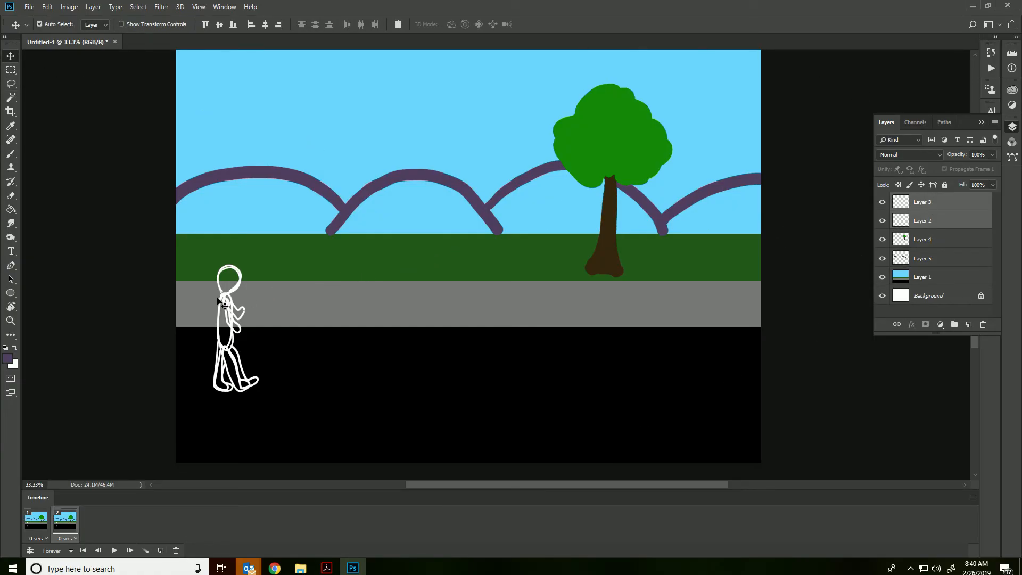
pyautogui.moveTo(229, 326); pyautogui.dragTo(642, 325)
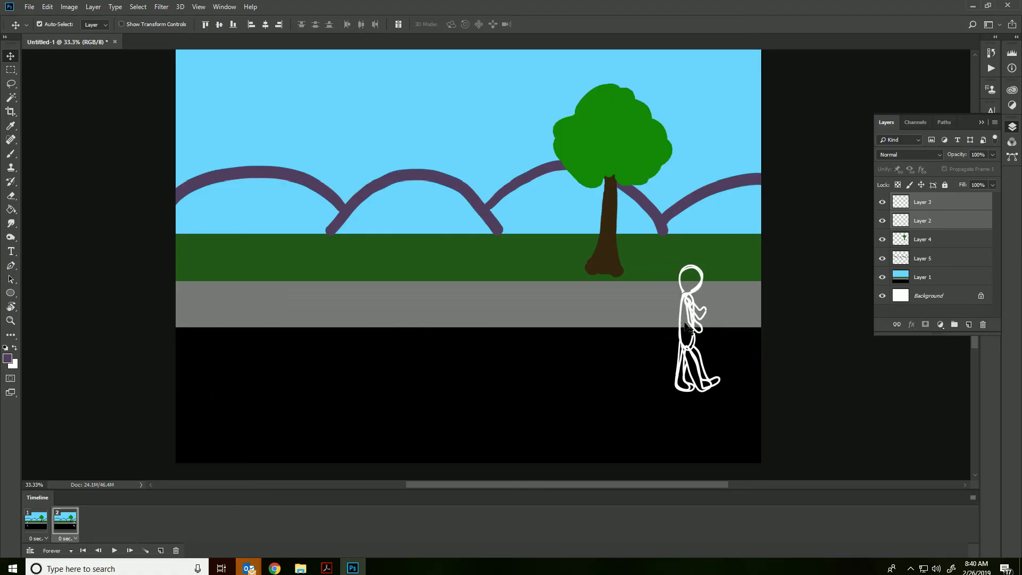
pyautogui.click(923, 239)
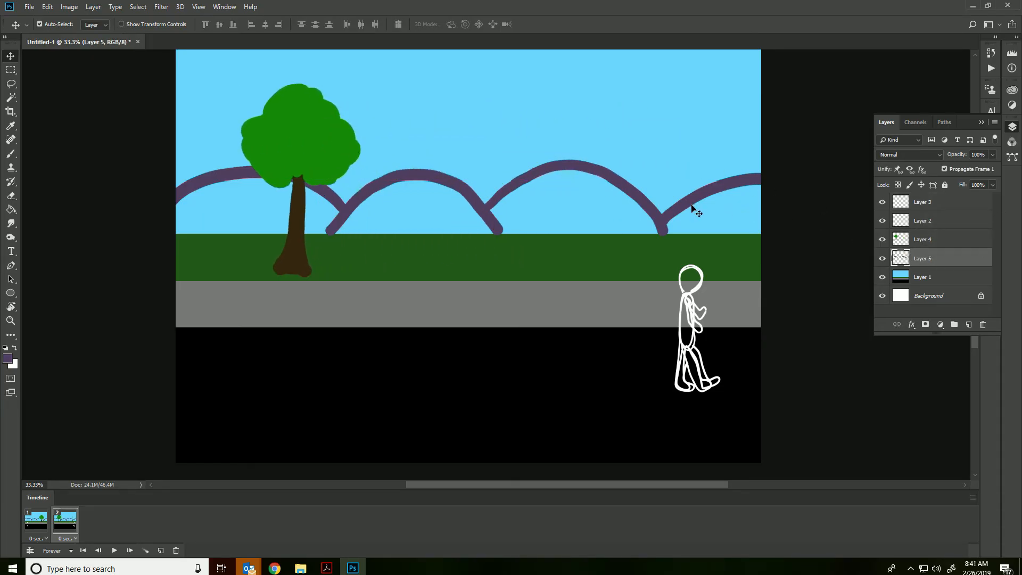
pyautogui.moveTo(698, 210); pyautogui.dragTo(642, 202)
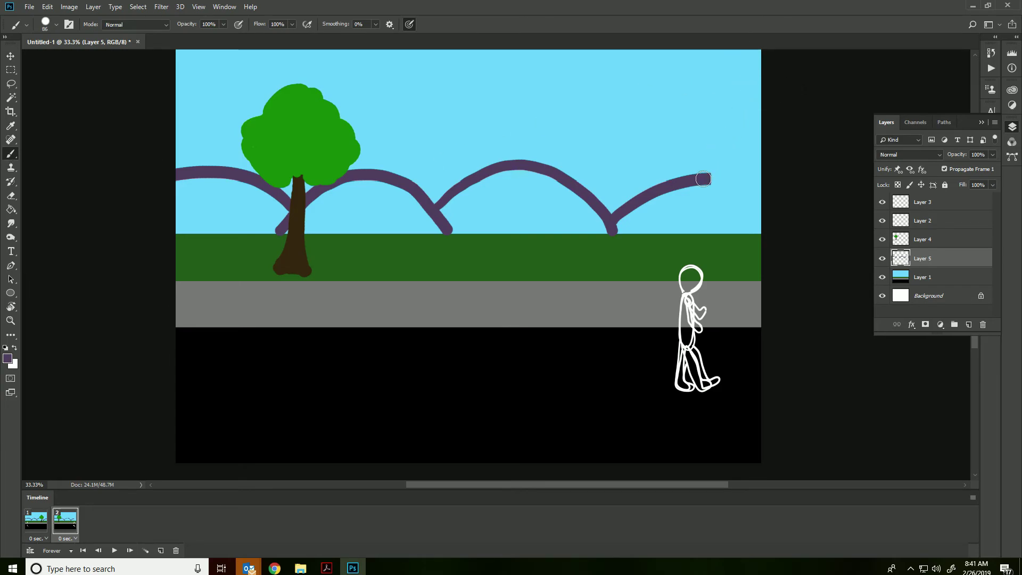
# Brush the purple hill arc out to the right canvas edge, then select frame 2
pyautogui.moveTo(703, 179); pyautogui.dragTo(721, 182)
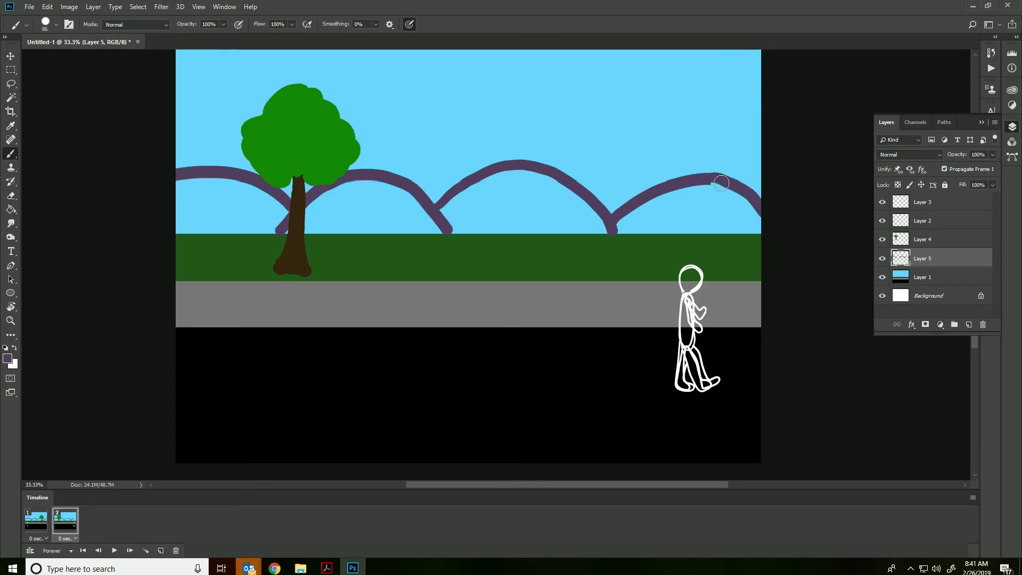
pyautogui.moveTo(722, 183); pyautogui.dragTo(742, 191)
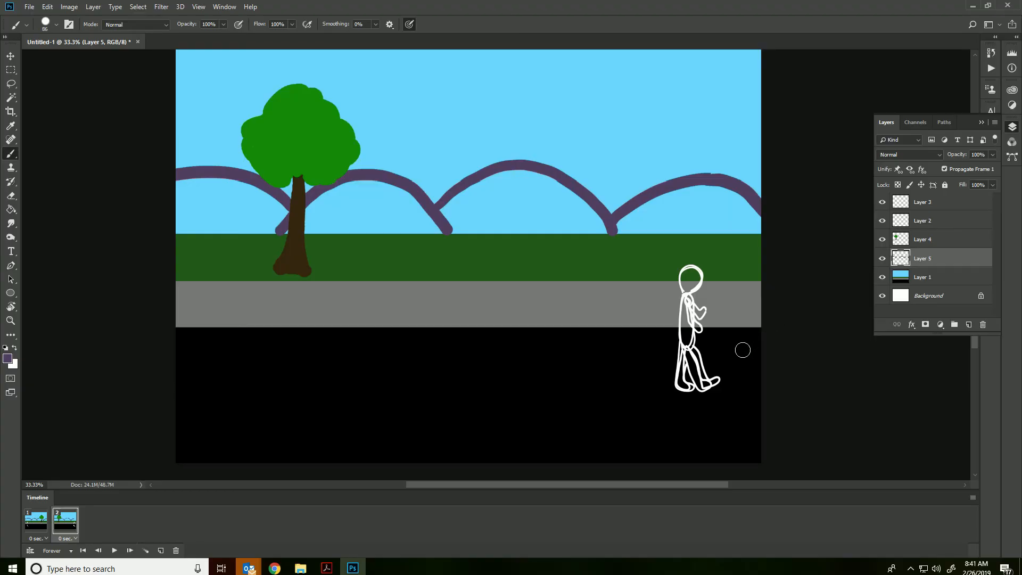
pyautogui.moveTo(306, 542)
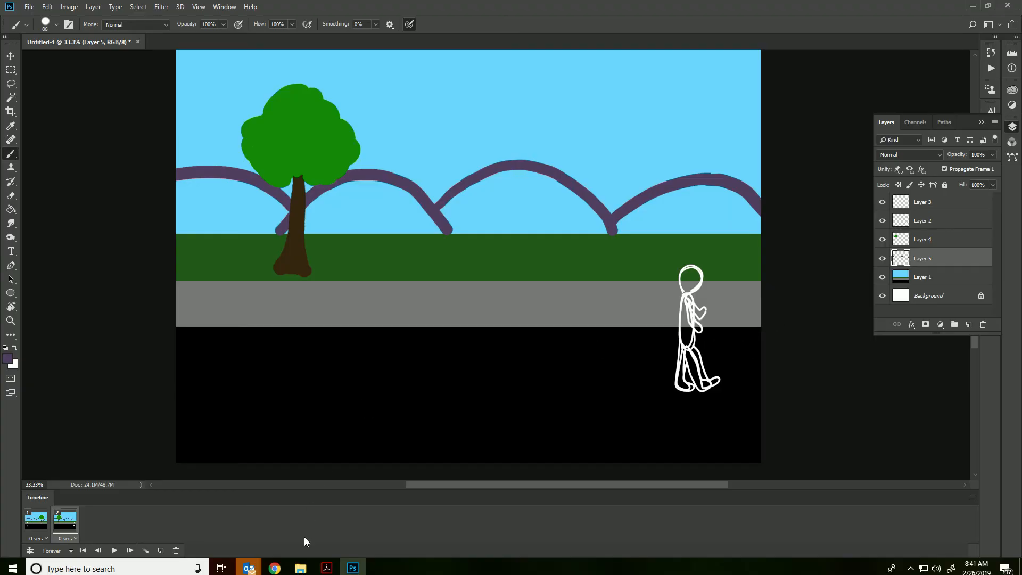
pyautogui.click(63, 521)
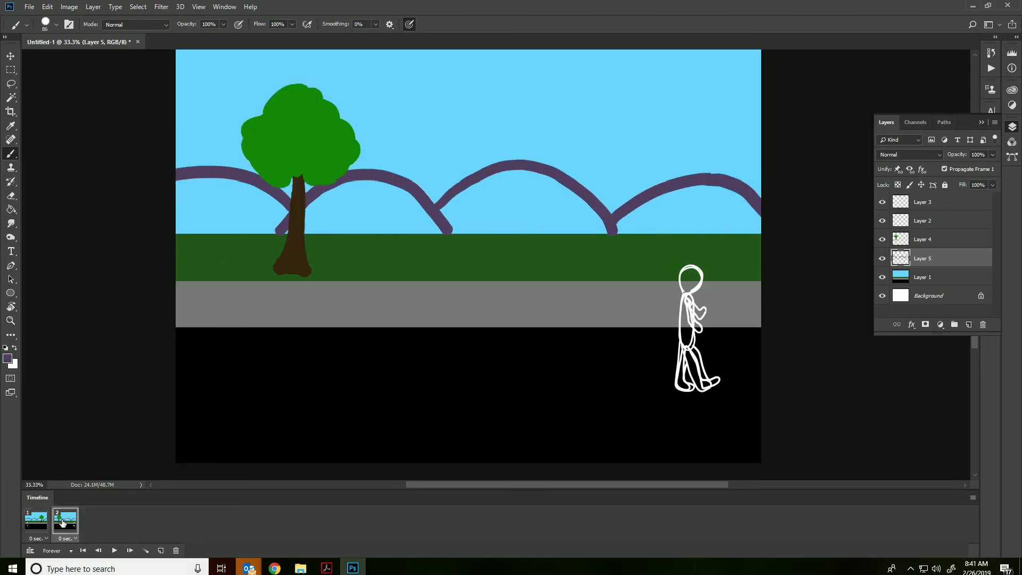
pyautogui.moveTo(97, 537)
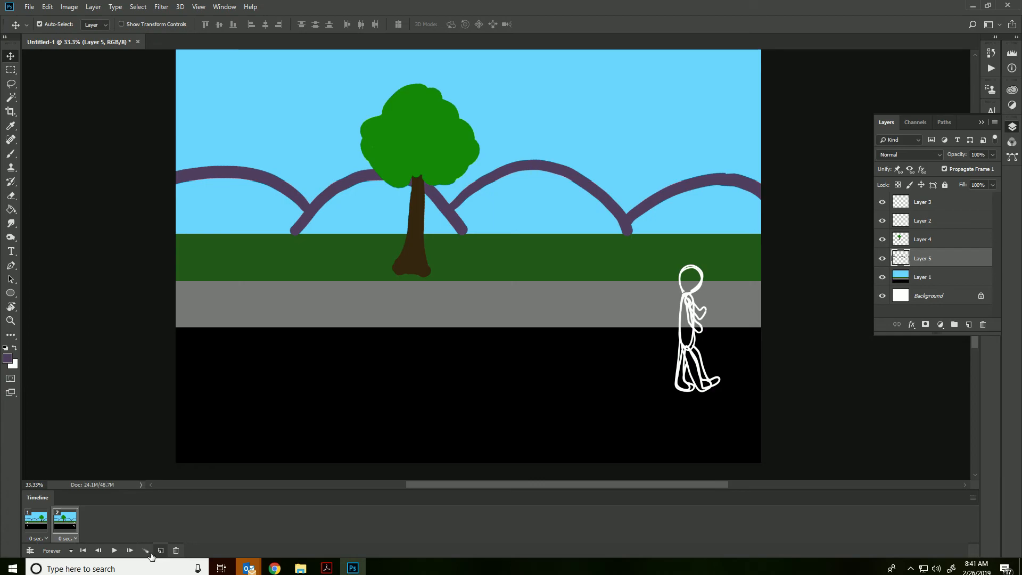
# Tween 24 in-between frames between the two scenes
pyautogui.click(145, 550)
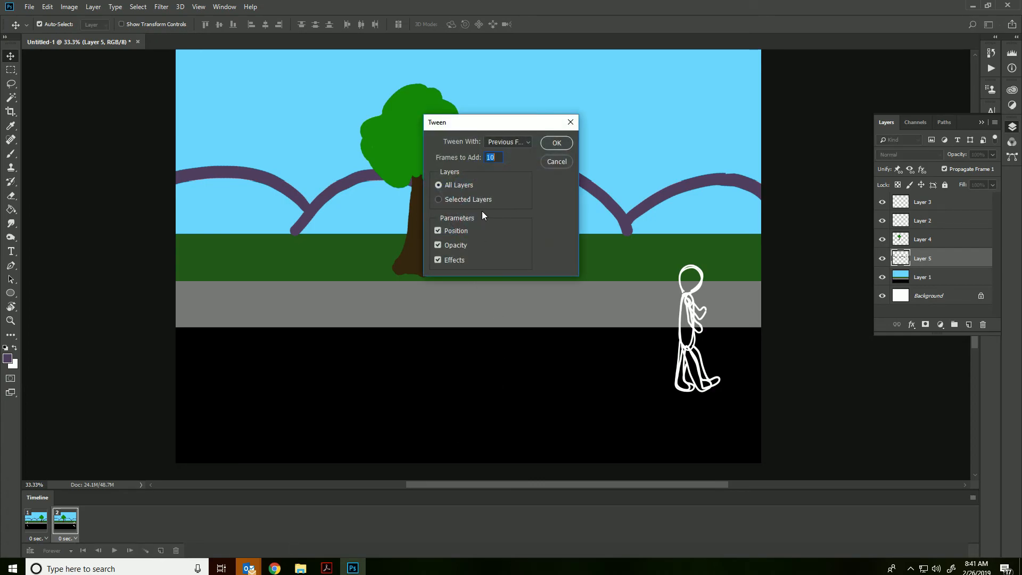
pyautogui.write('24')
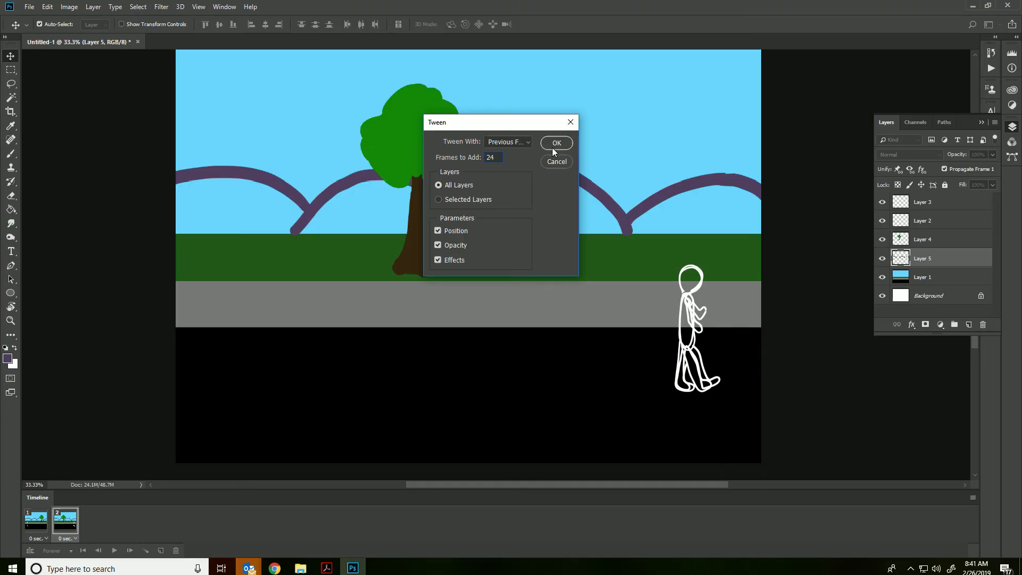
pyautogui.click(556, 143)
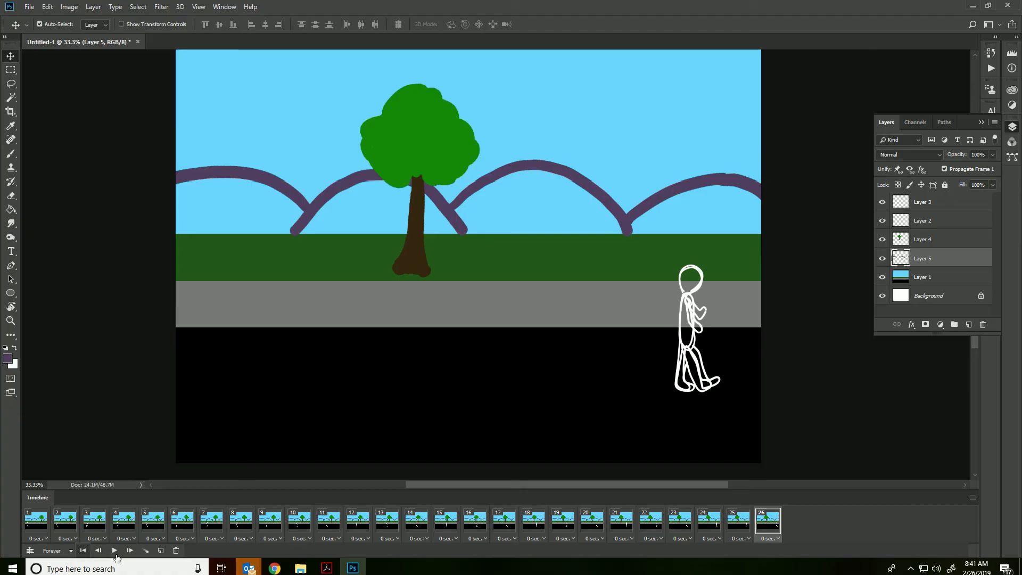
# Set the frame delay to 0.1 seconds for all frames
pyautogui.click(37, 538)
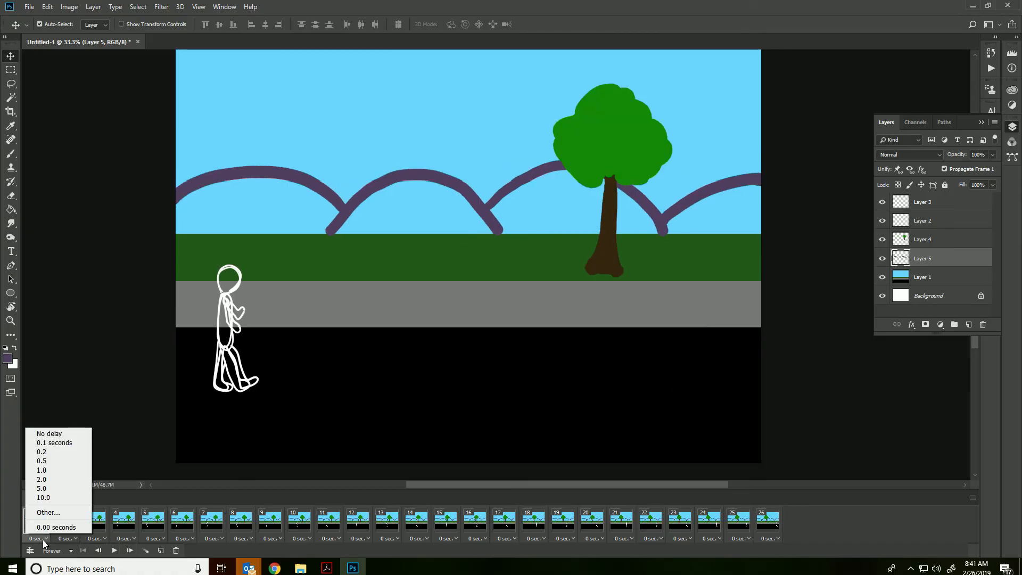
pyautogui.moveTo(115, 555)
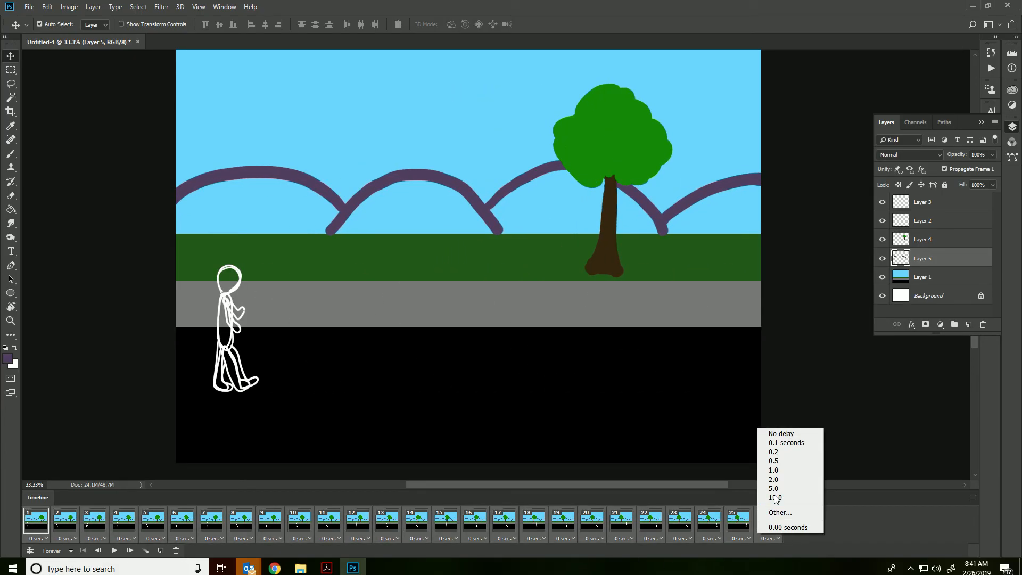
pyautogui.click(786, 443)
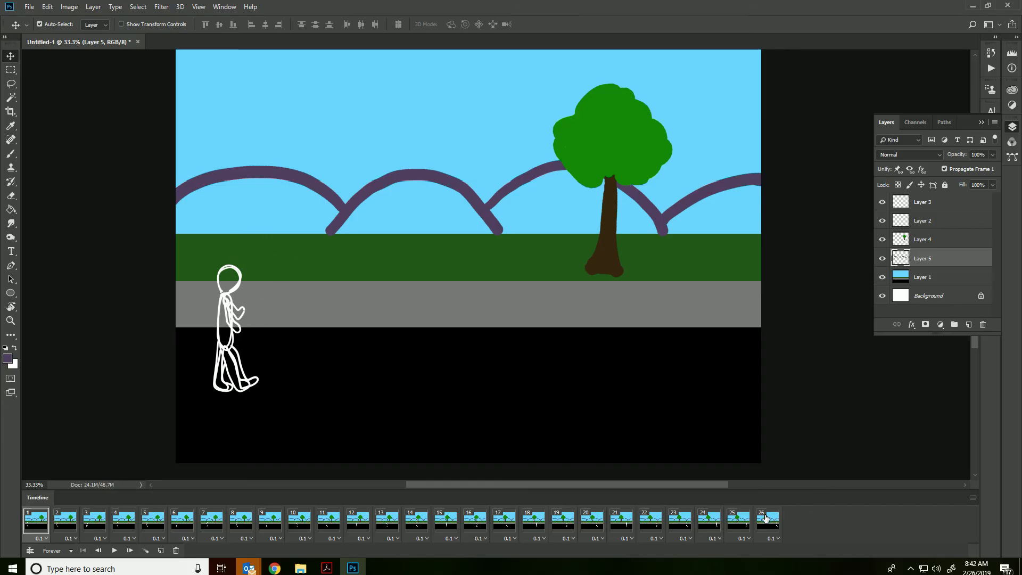
pyautogui.moveTo(790, 530)
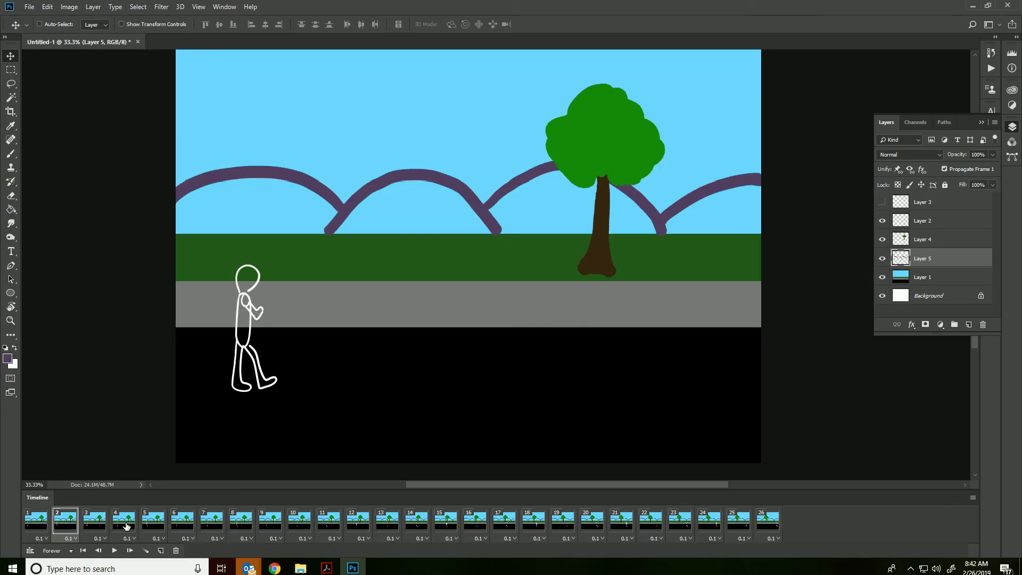
# Add another alternate frame to the Timeline selection
pyautogui.click(30, 522)
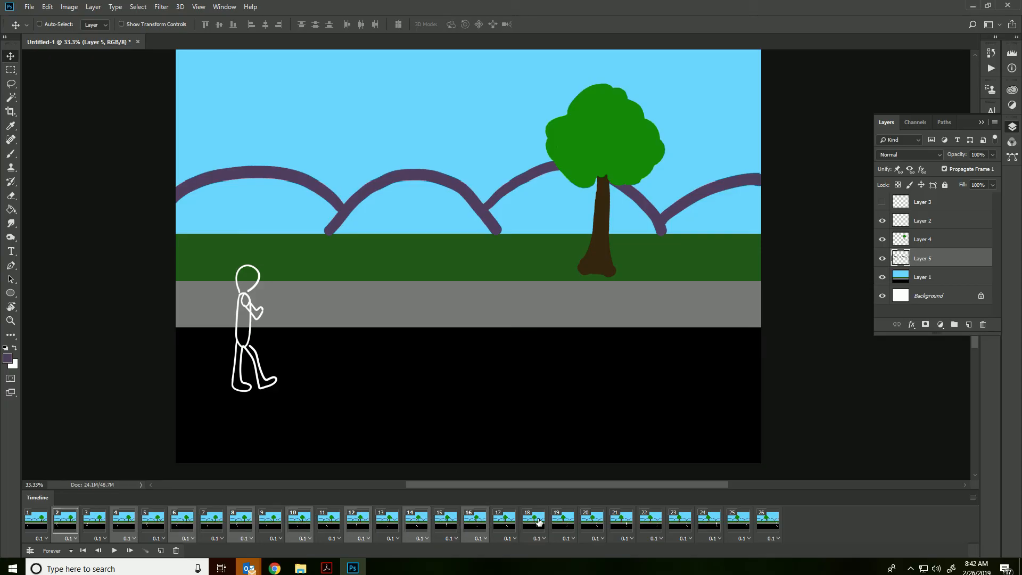
pyautogui.moveTo(776, 521)
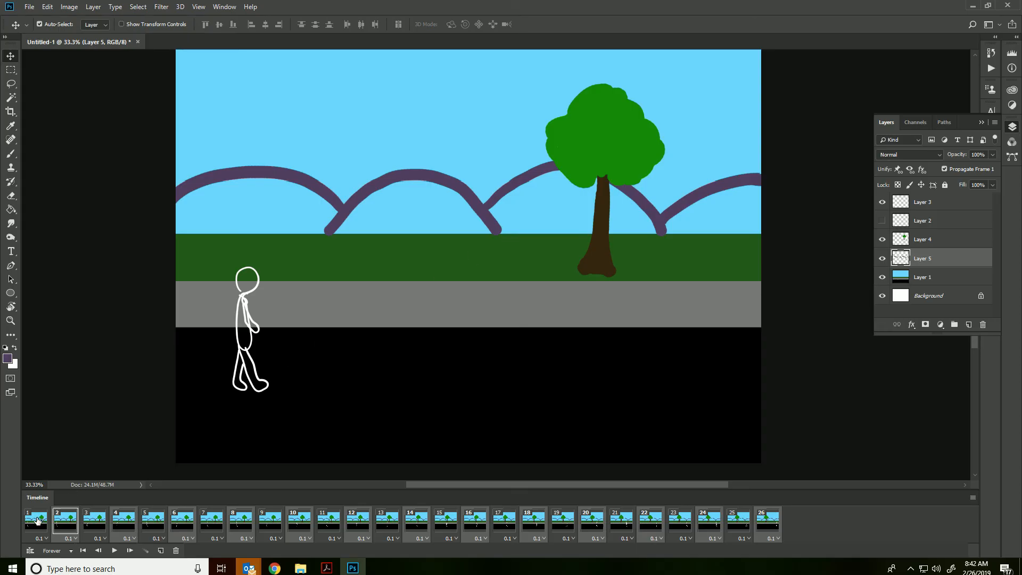
# Start playback and click between frames across the Timeline while it loops
pyautogui.click(114, 550)
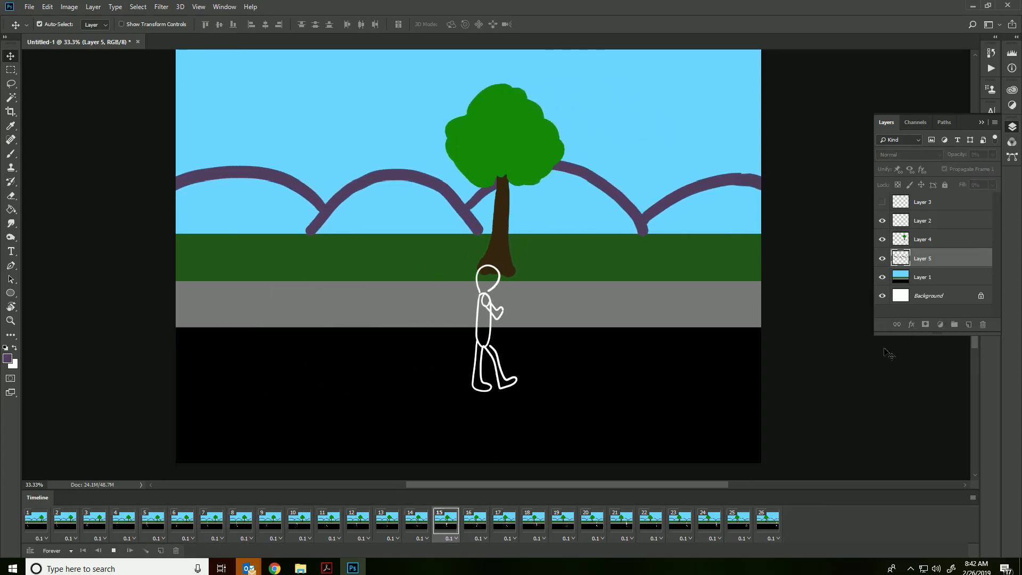
pyautogui.click(60, 522)
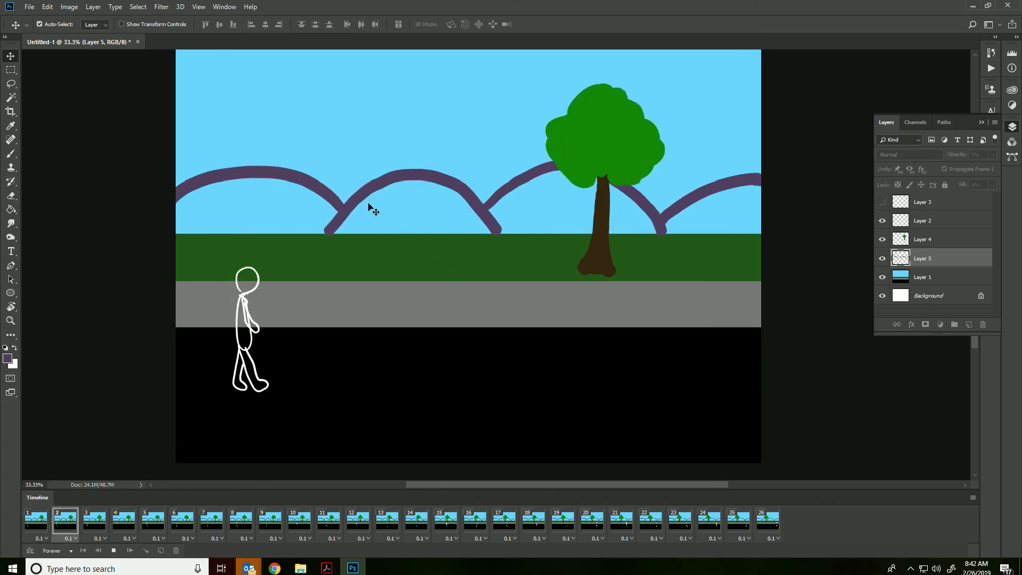
pyautogui.click(445, 522)
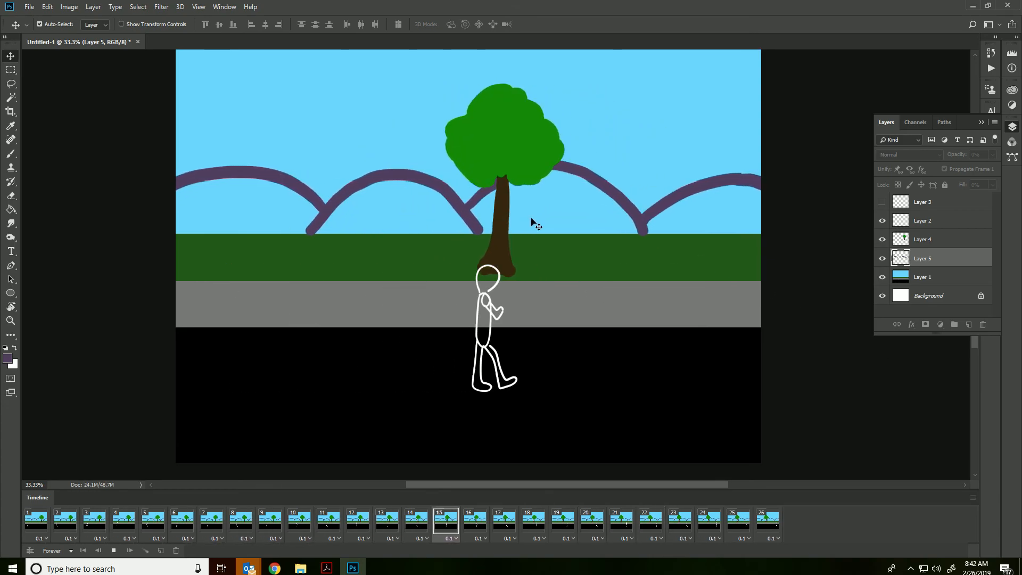
pyautogui.click(61, 519)
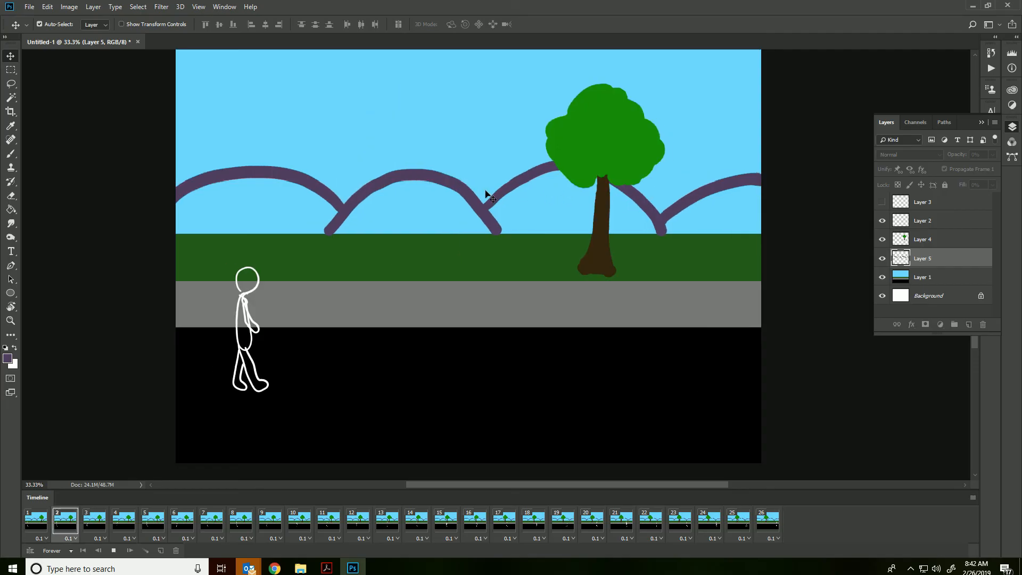
pyautogui.click(446, 521)
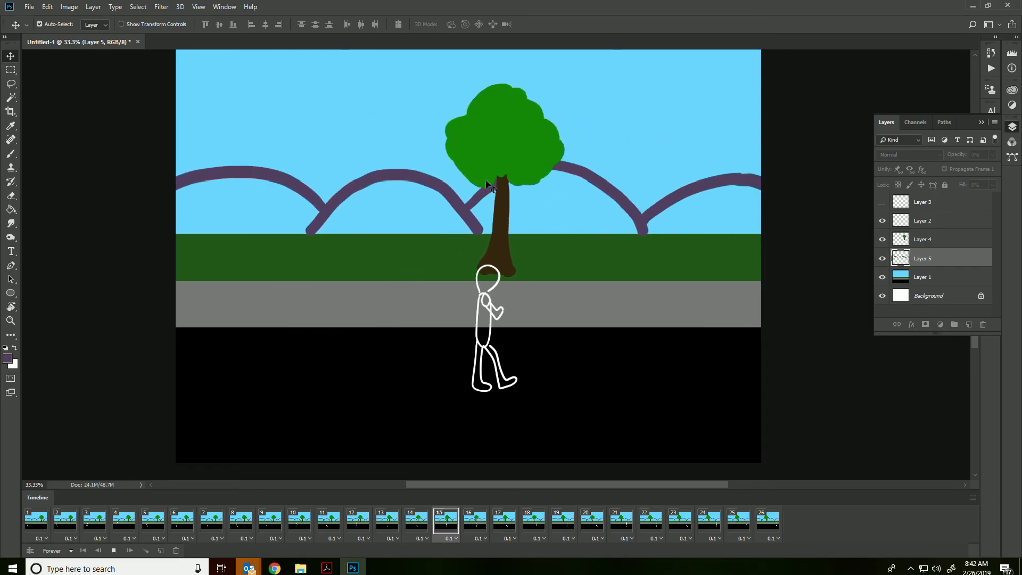
pyautogui.click(65, 523)
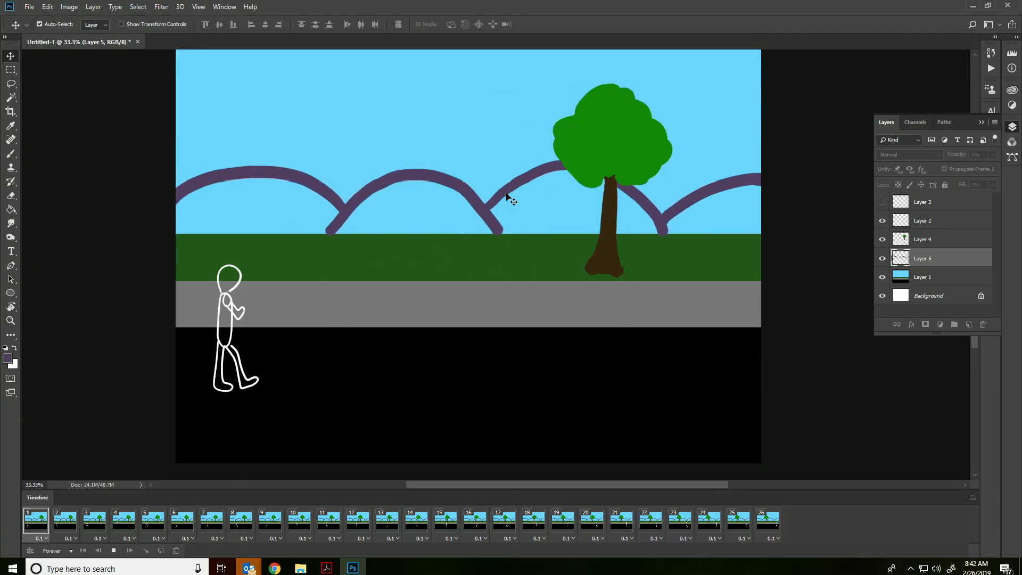
pyautogui.click(416, 521)
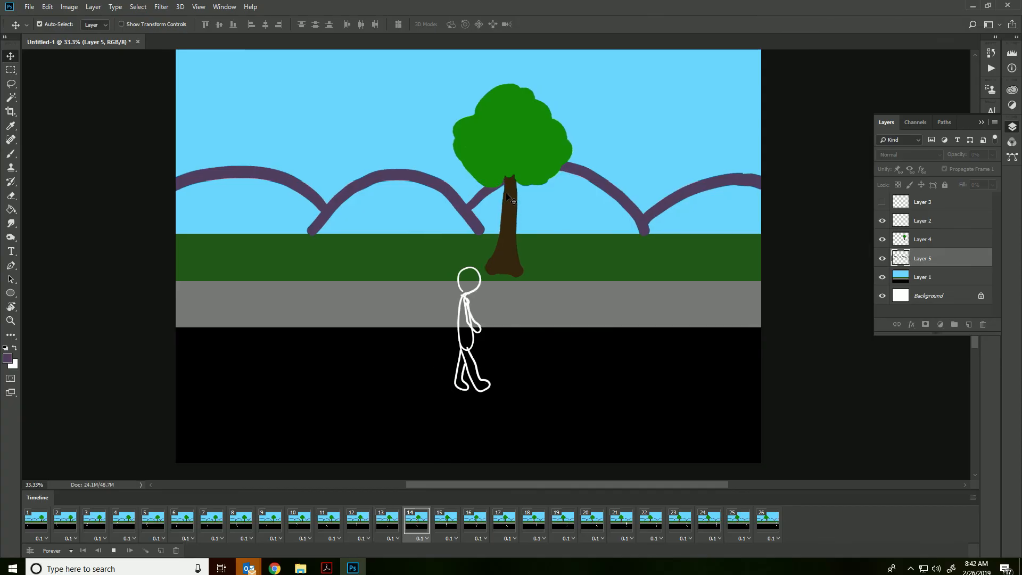
pyautogui.click(32, 519)
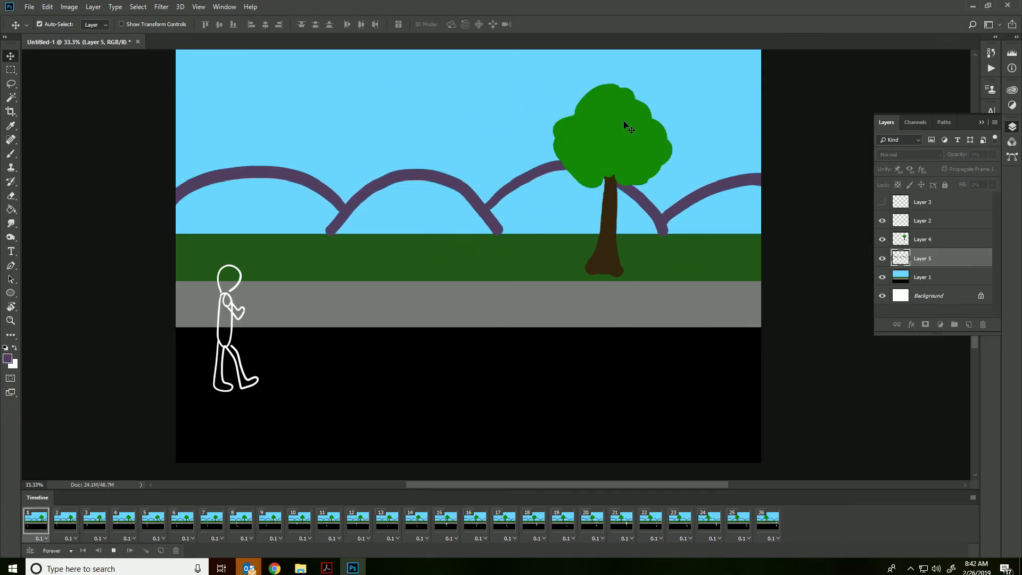
pyautogui.click(416, 521)
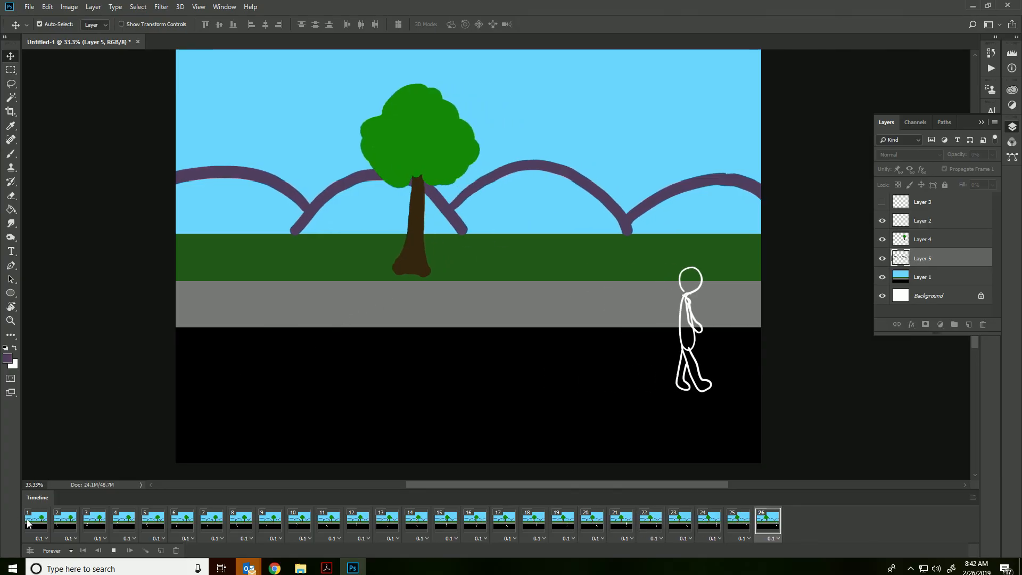
# Click through more Timeline frames, then press play again
pyautogui.click(387, 521)
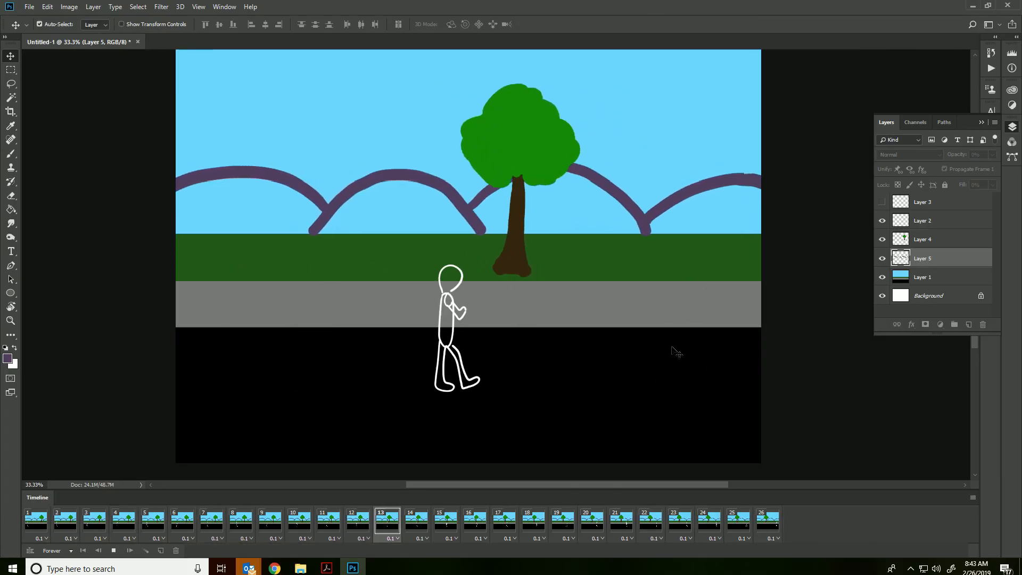
pyautogui.click(767, 520)
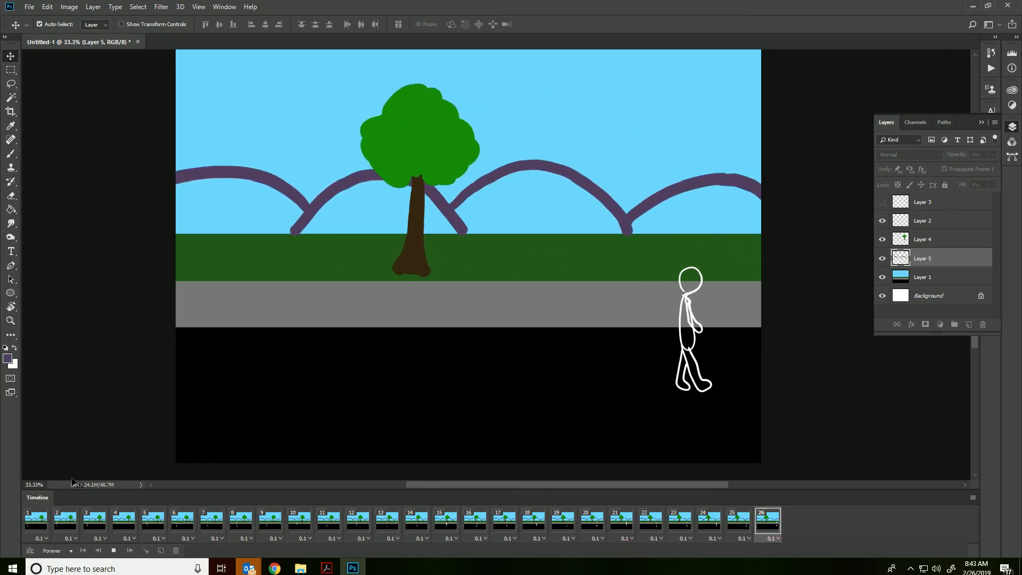
pyautogui.click(358, 521)
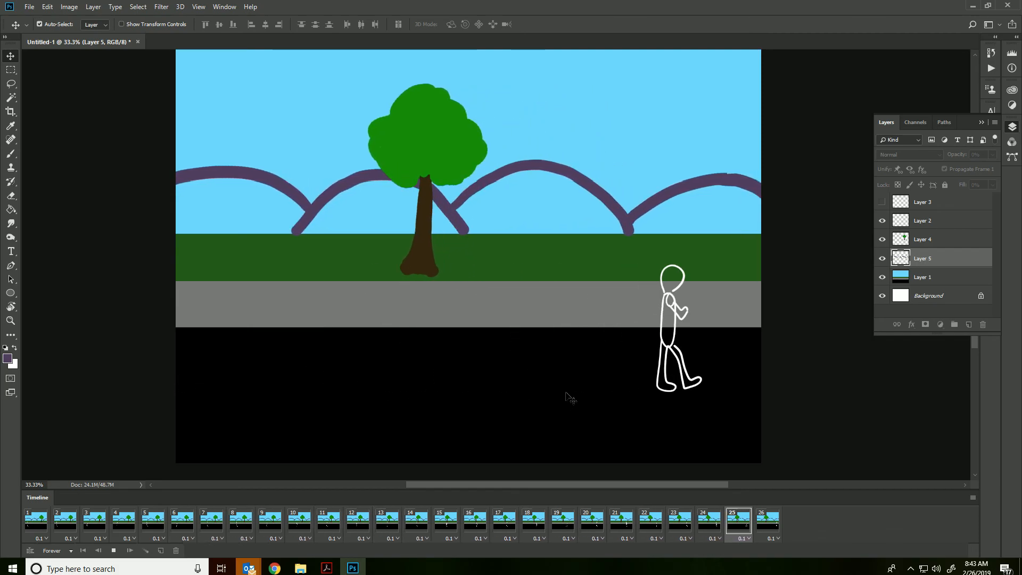
pyautogui.click(357, 521)
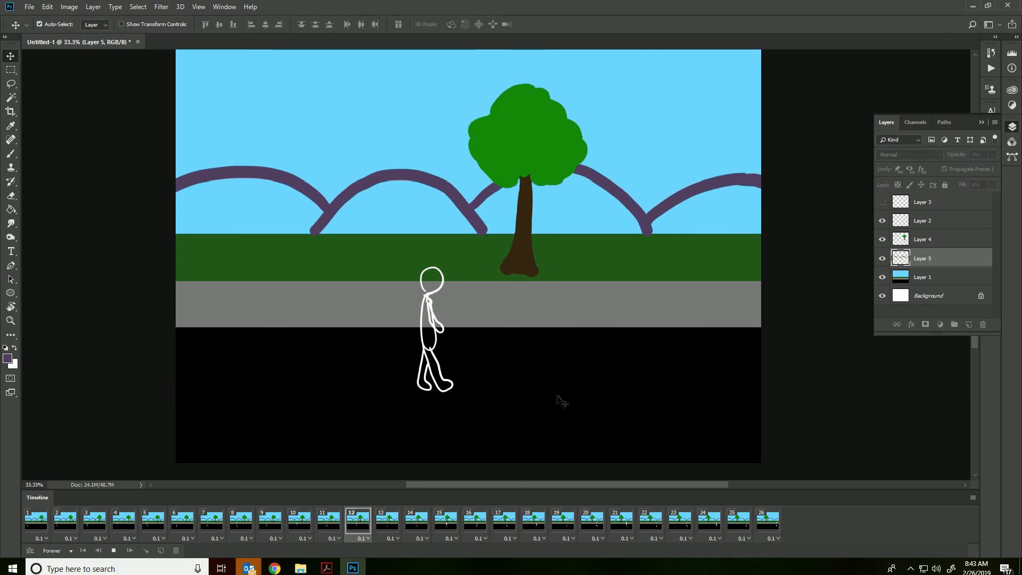
pyautogui.click(739, 521)
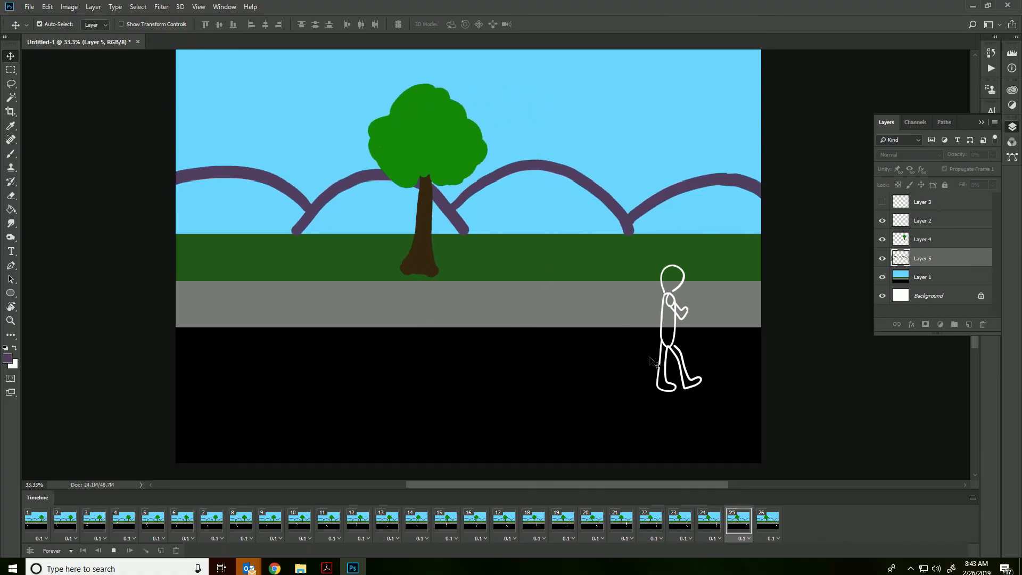
pyautogui.click(357, 521)
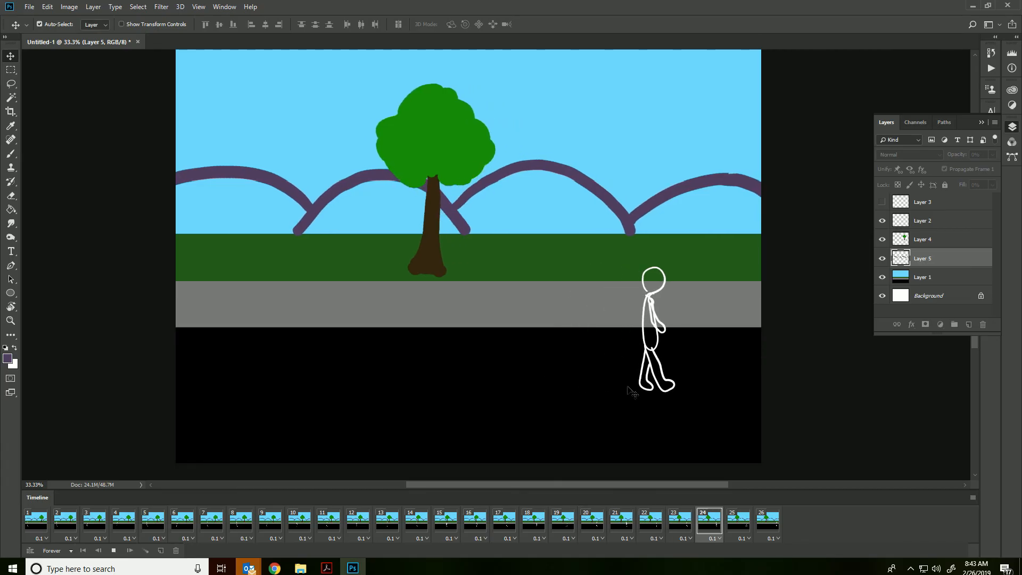
pyautogui.click(327, 521)
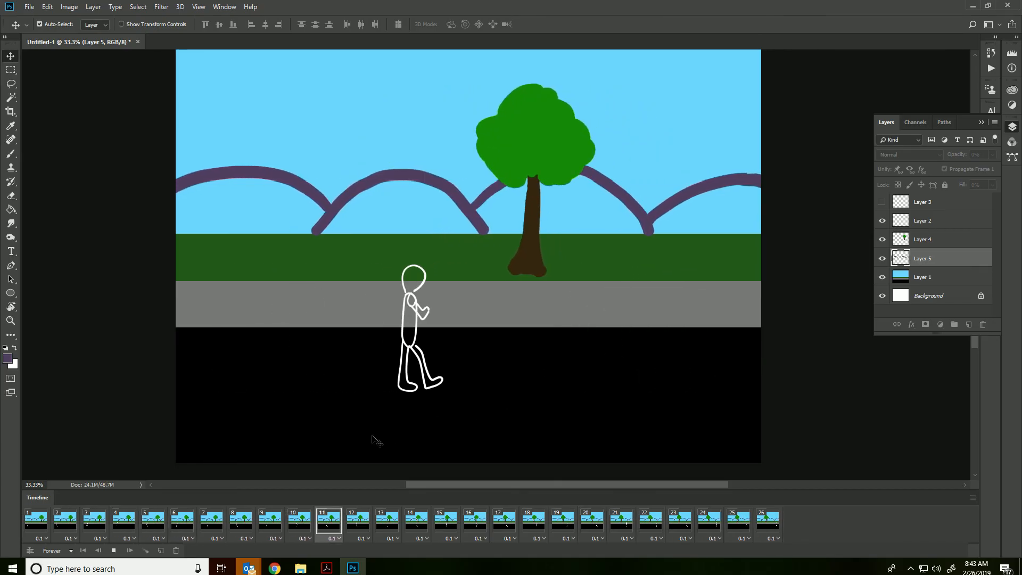
pyautogui.click(113, 550)
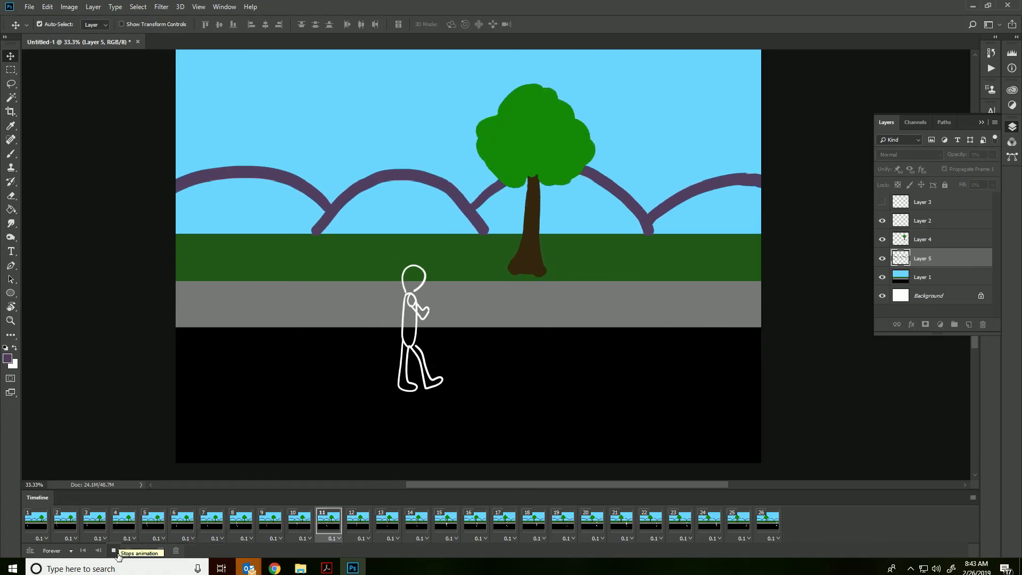
# Stop the animation playback at frame 8
pyautogui.click(709, 520)
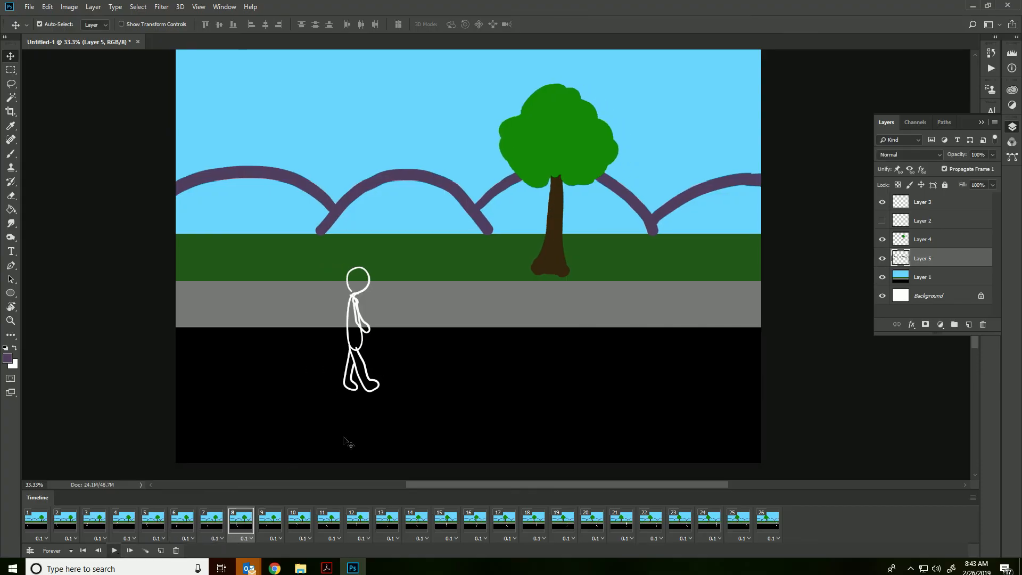
pyautogui.moveTo(625, 366)
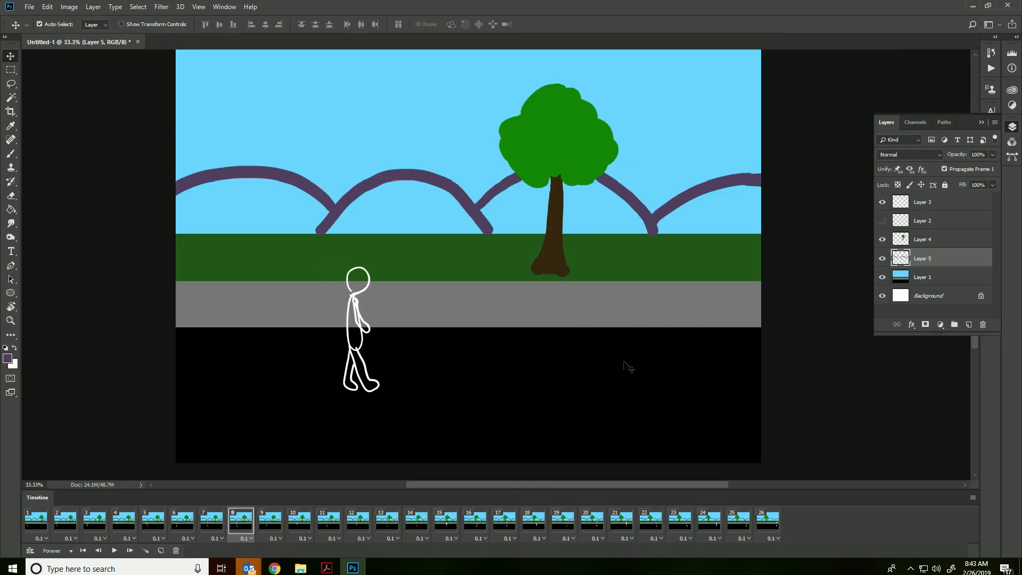
pyautogui.moveTo(639, 363)
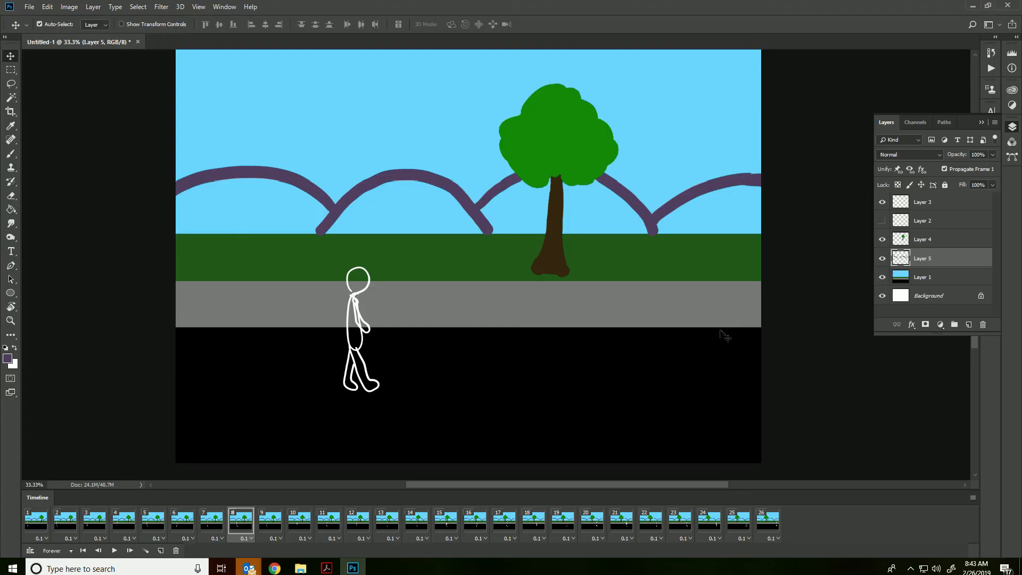
pyautogui.moveTo(802, 338)
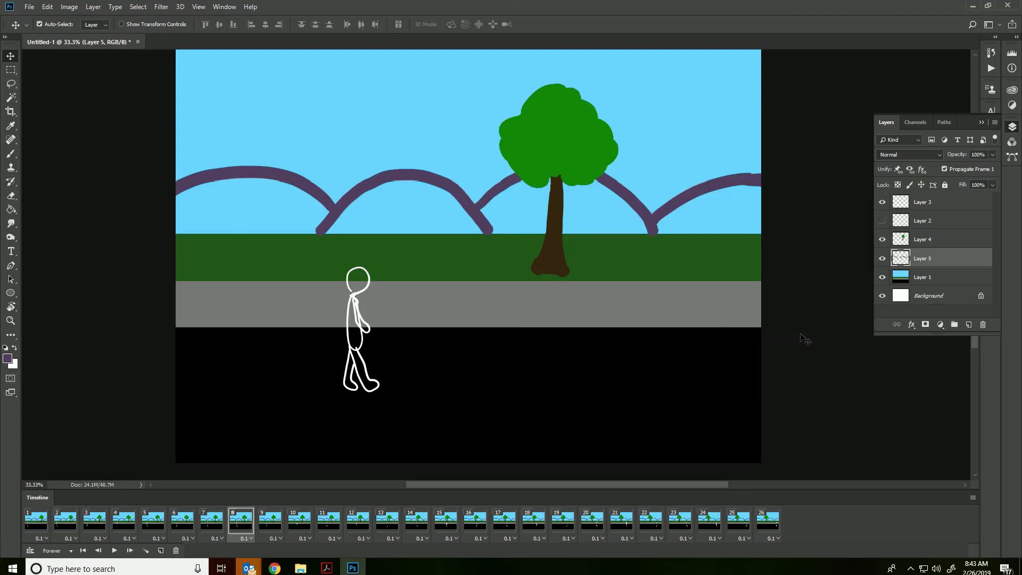